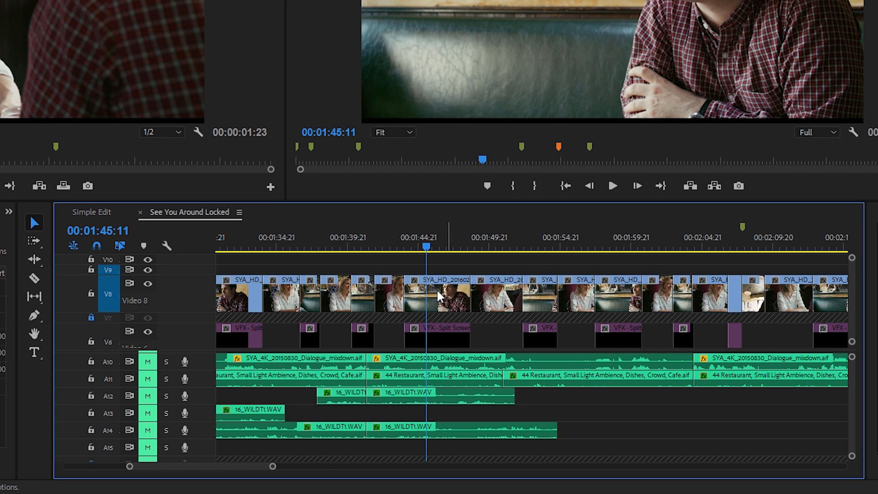
mouse_move(458, 294)
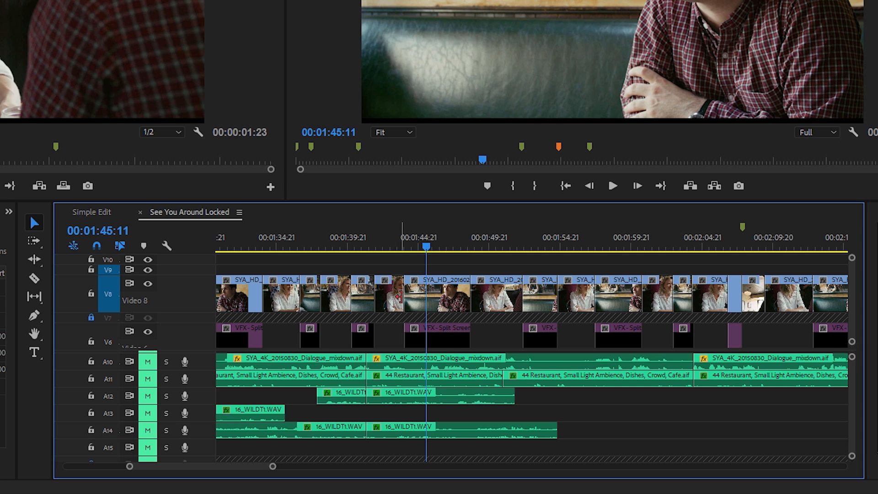
mouse_move(440, 300)
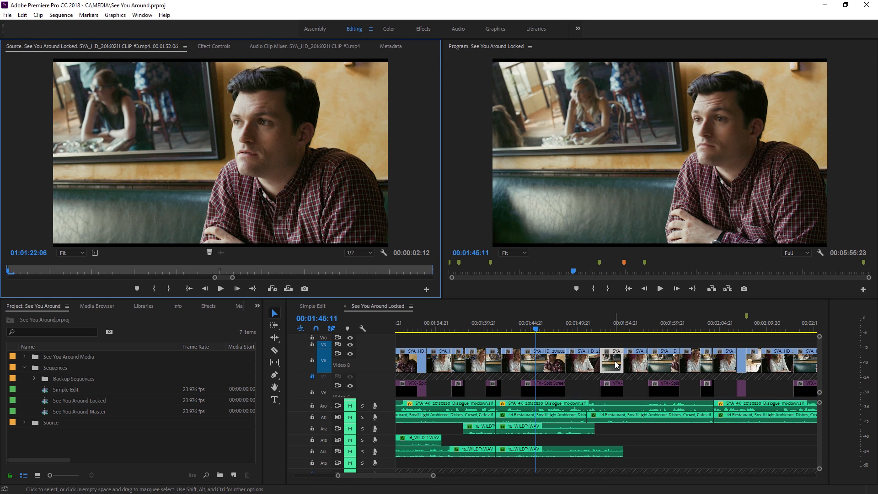
mouse_move(614, 364)
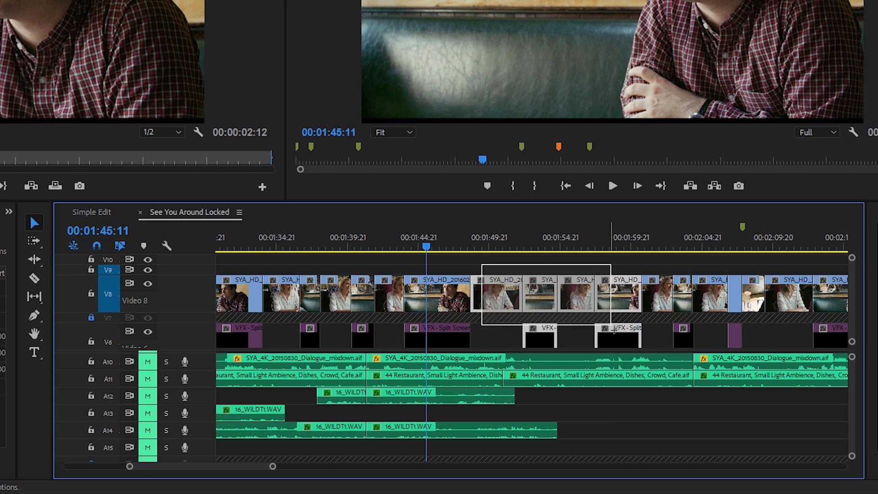
Clear the video clip selection and scroll down to the camera audio tracks
left_click(602, 416)
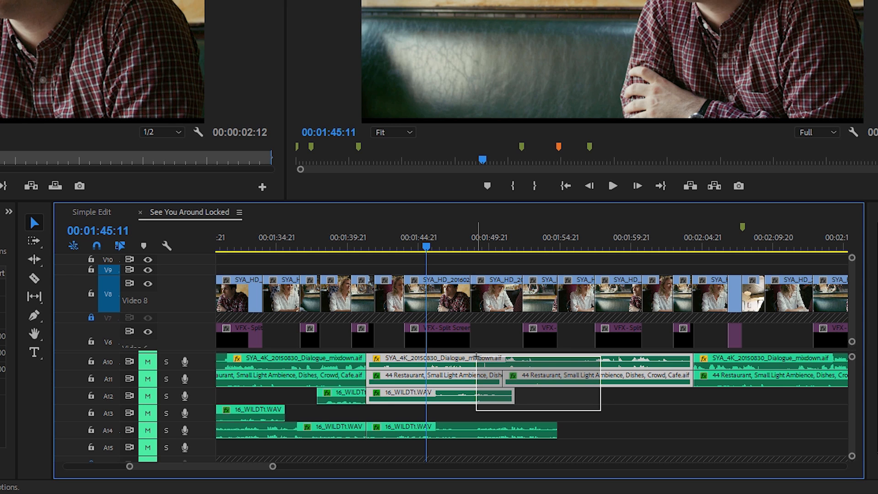
scroll("down", 3)
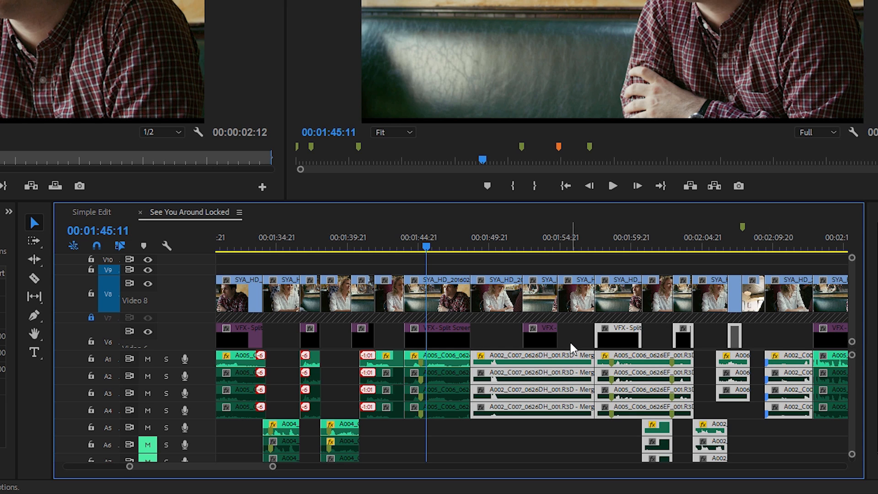
scroll("down", 3)
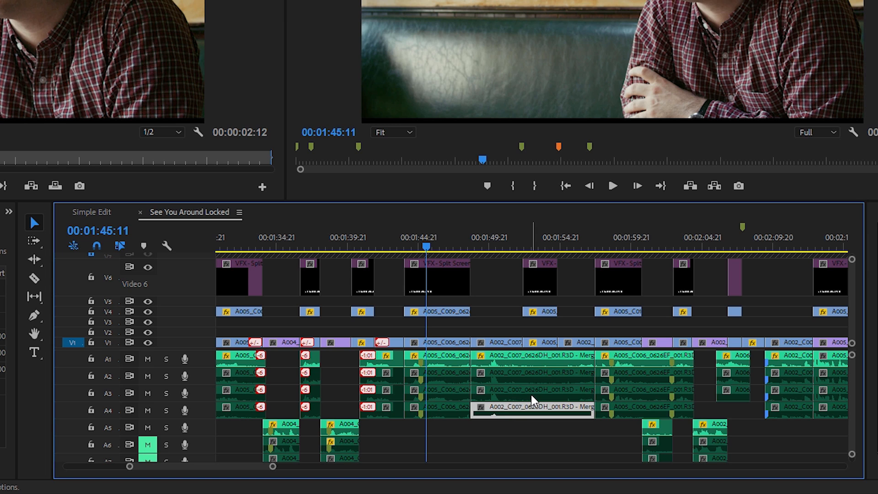
mouse_move(546, 365)
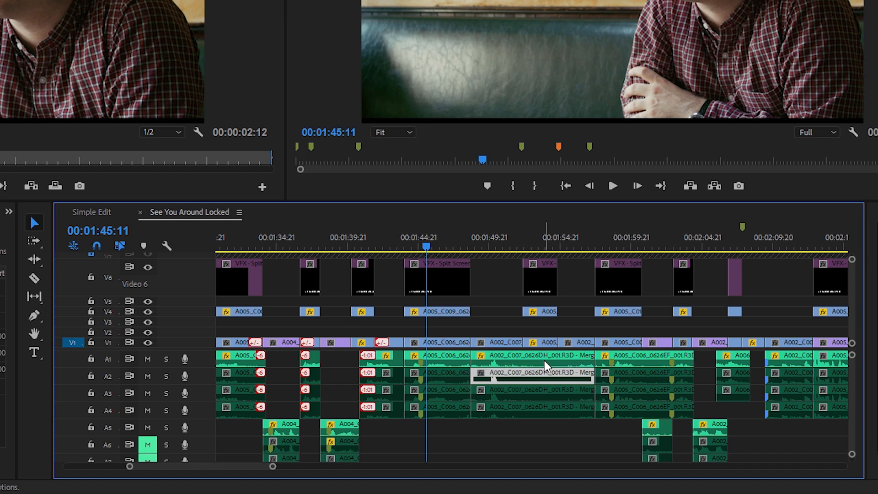
mouse_move(547, 365)
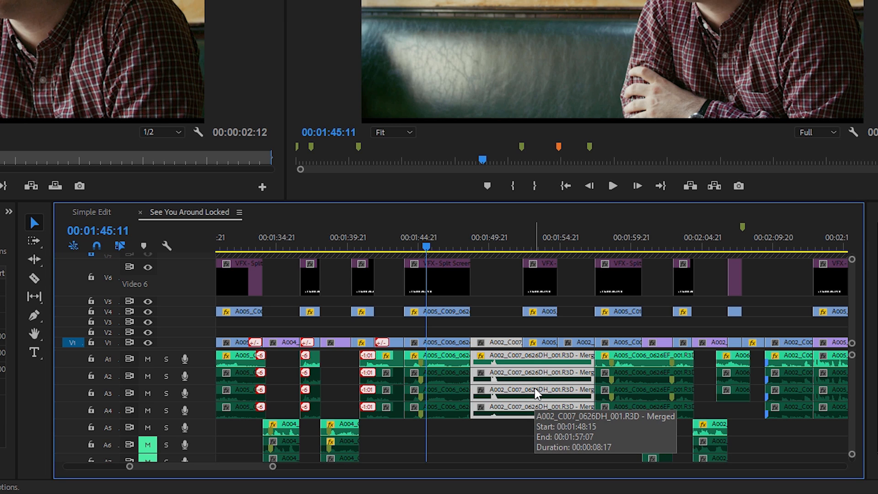
mouse_move(159, 291)
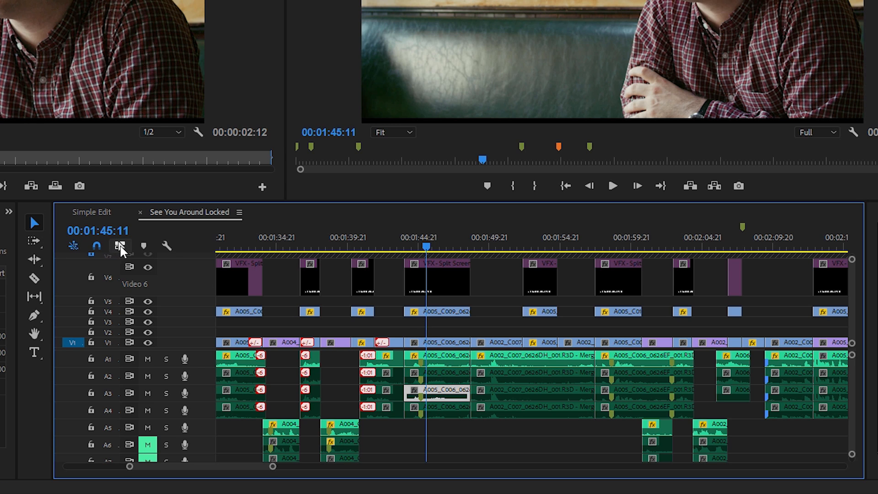
Select all clips with Ctrl+A, then deselect them all with Shift+Ctrl+A
key("ctrl+a")
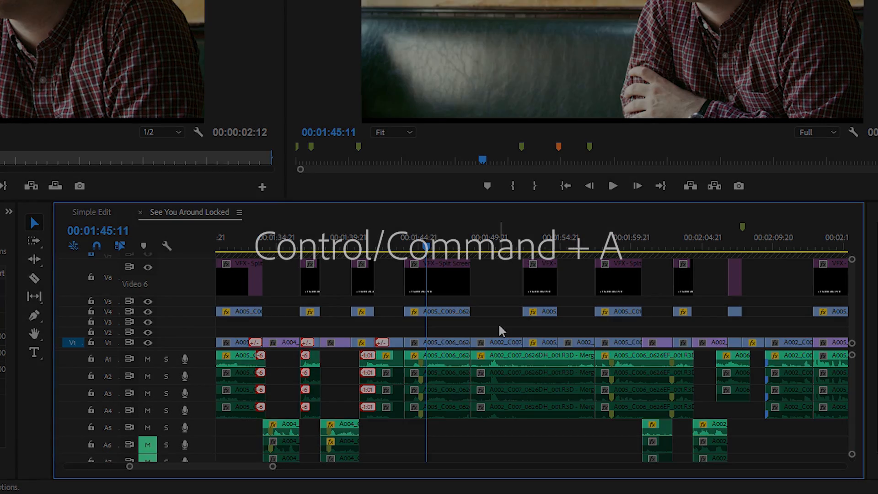
key("ctrl+a")
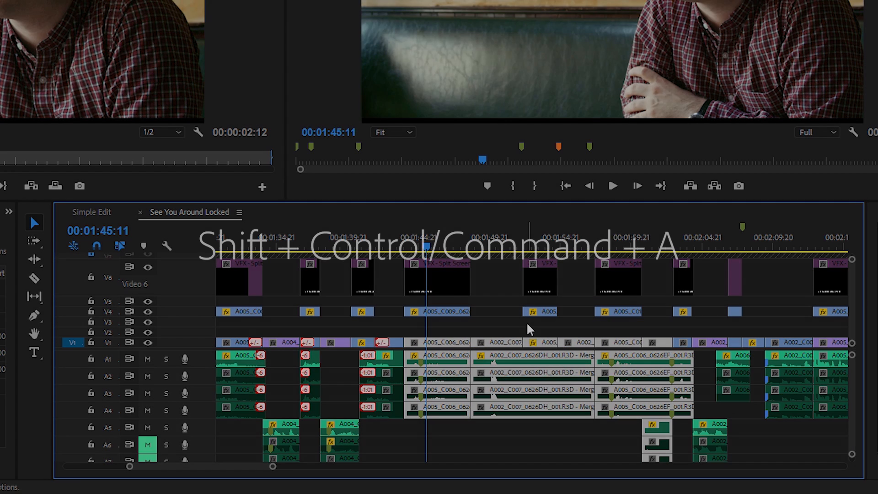
key("shift+ctrl+a")
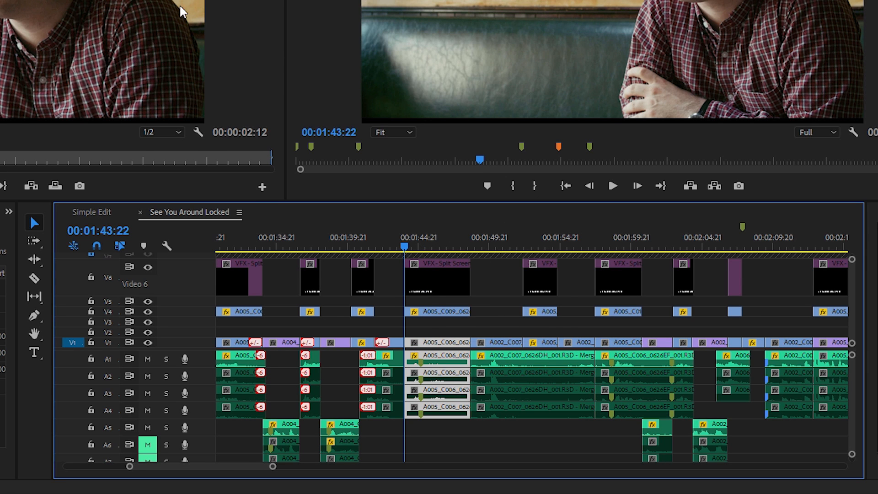
Turn on Selection Follows Playhead and move the playhead to 02:00:21
left_click(90, 22)
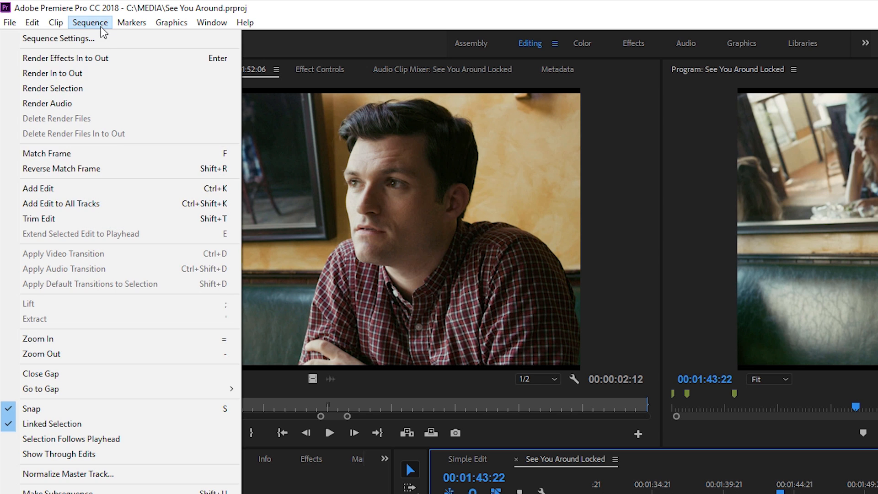
mouse_move(71, 439)
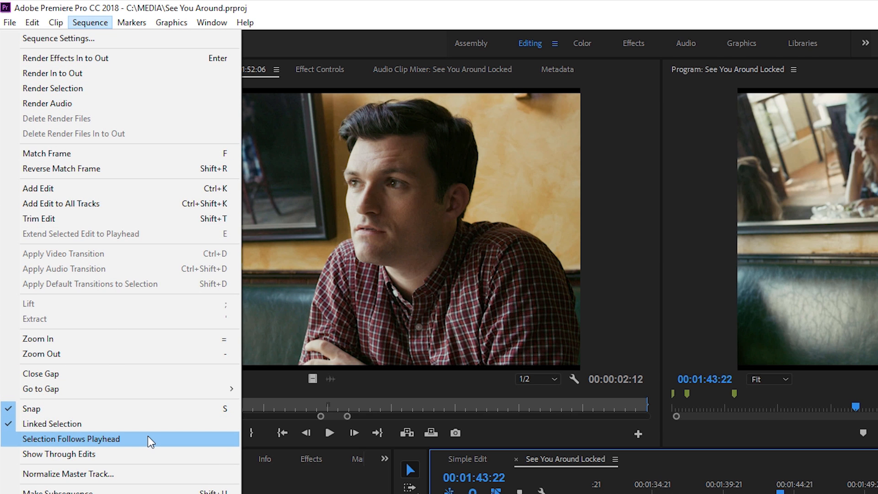
left_click(72, 439)
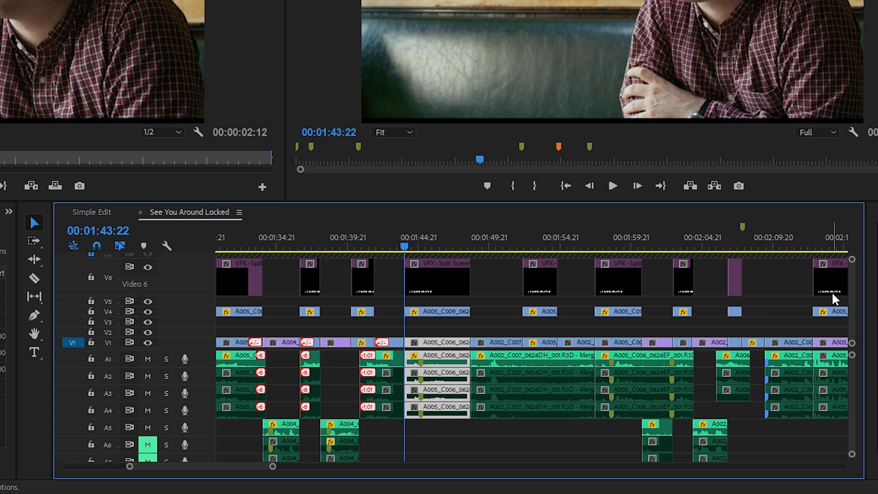
mouse_move(854, 300)
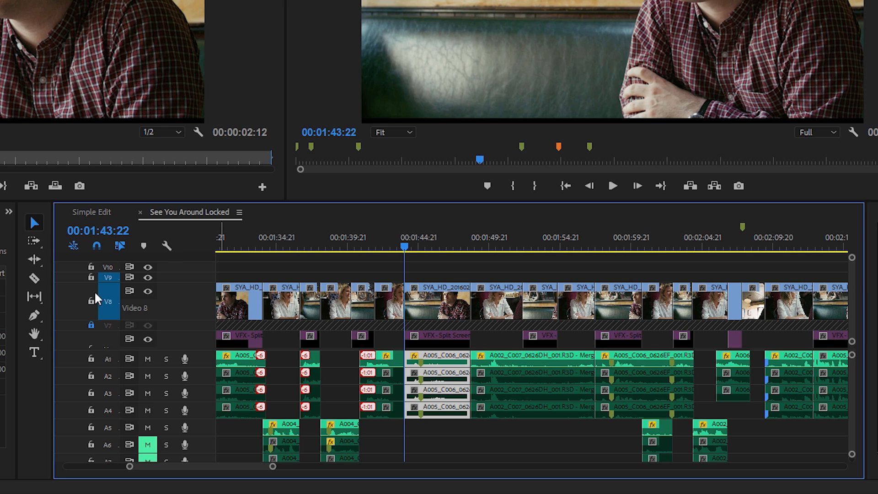
mouse_move(456, 267)
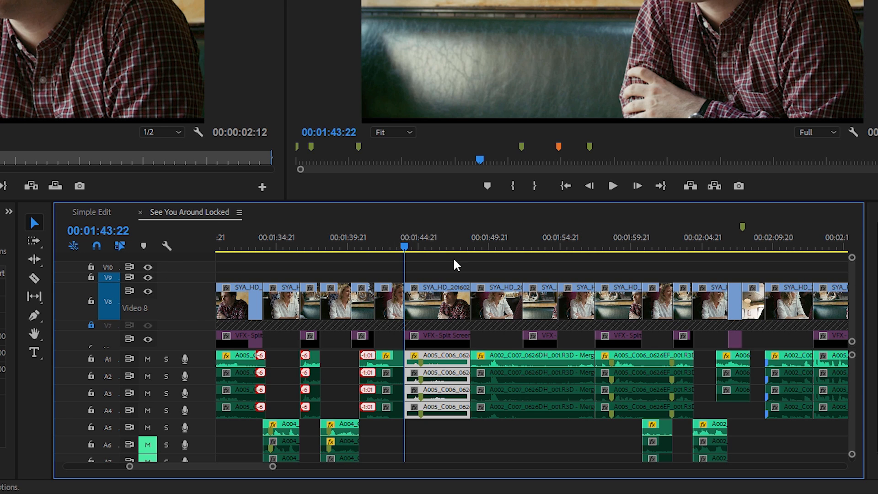
left_click(566, 246)
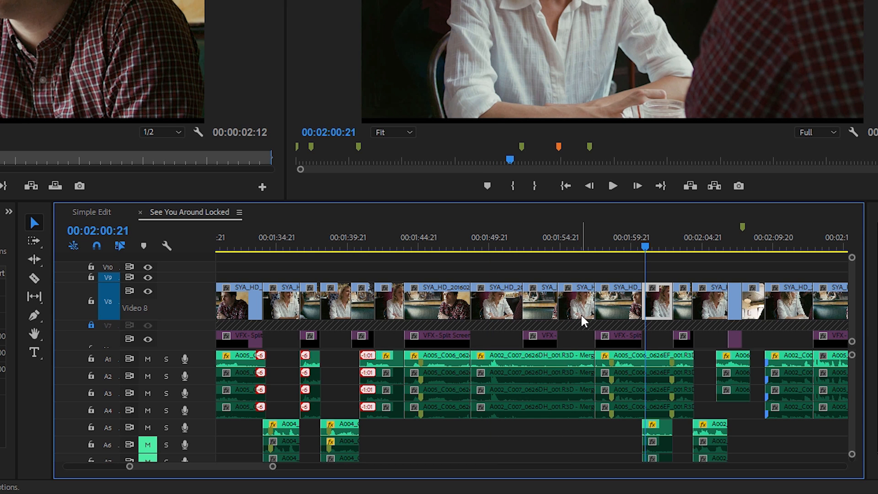
mouse_move(577, 329)
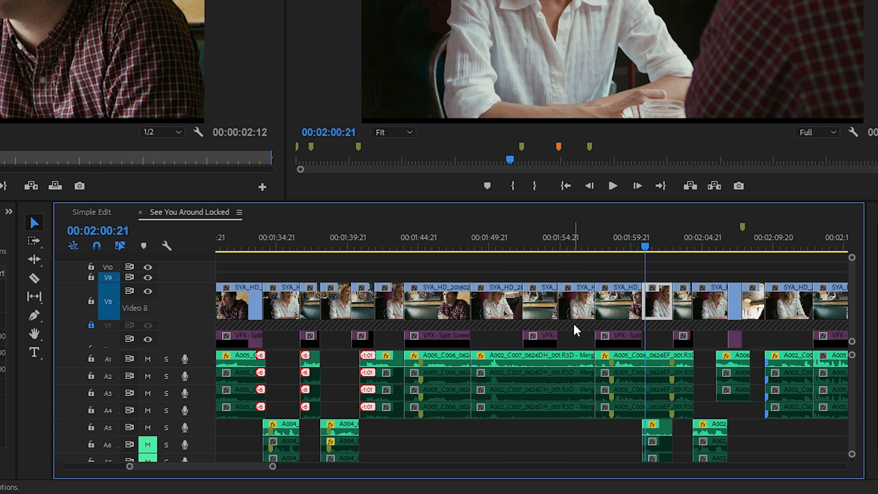
mouse_move(562, 273)
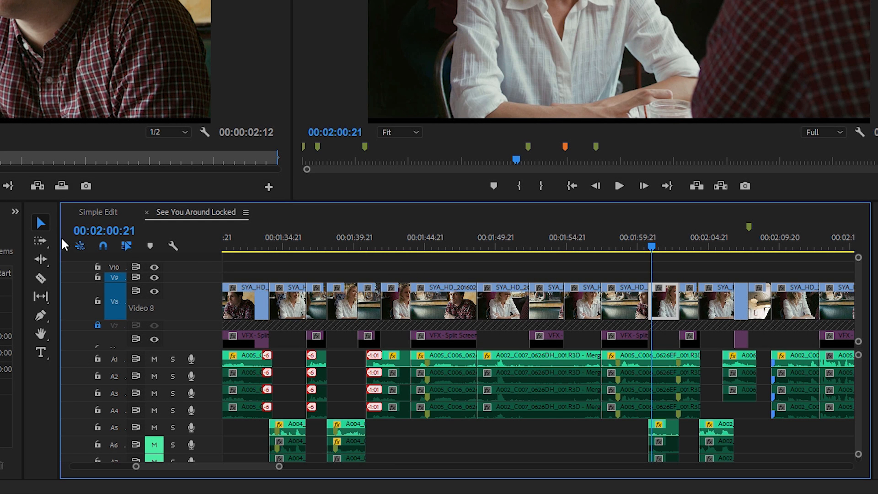
Switch to the Track Select Forward Tool to grab camera audio from A005_C006 onward
left_click(40, 242)
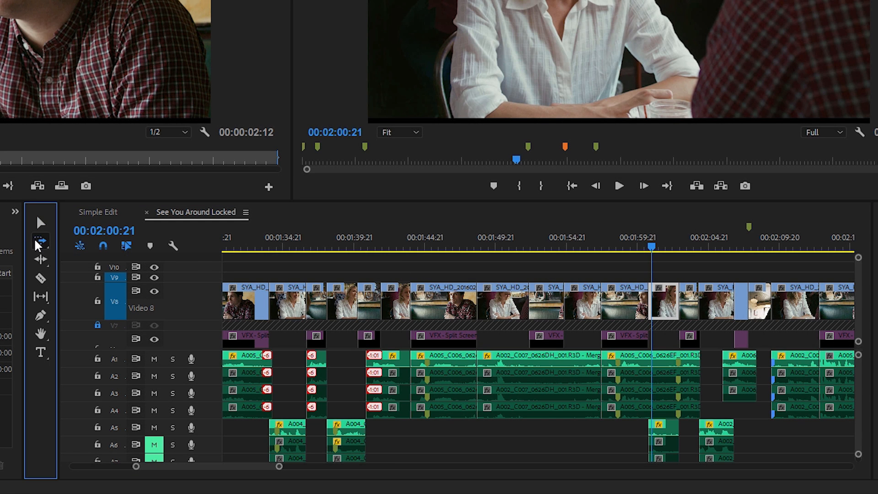
left_click(40, 240)
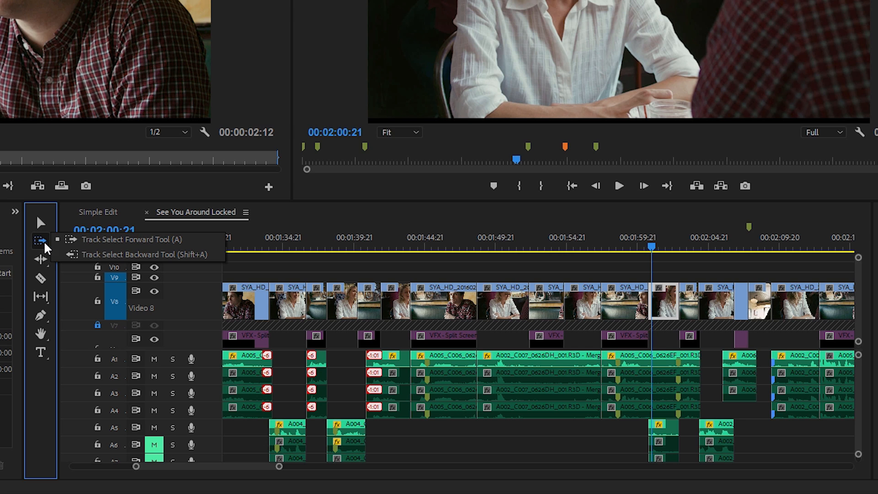
mouse_move(62, 248)
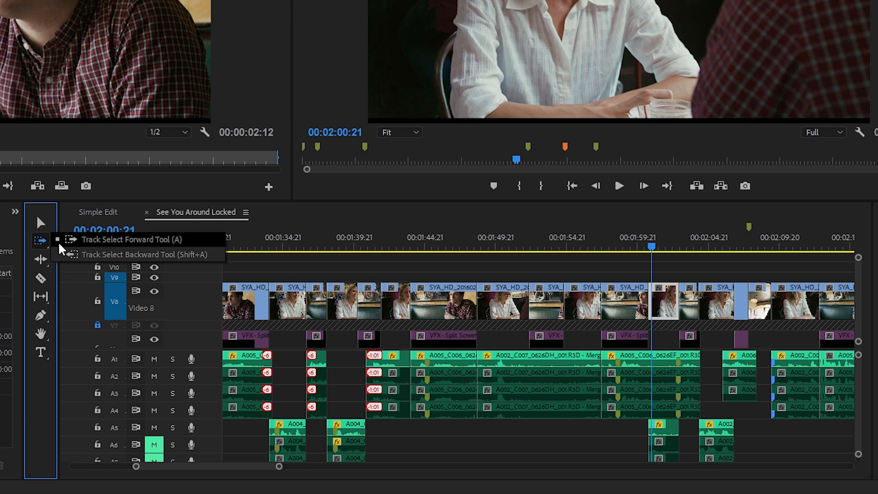
left_click(40, 241)
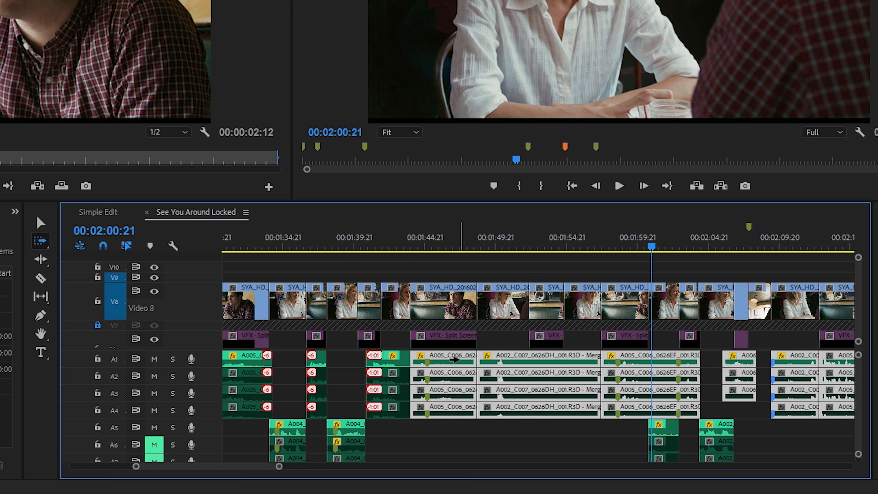
left_click(41, 240)
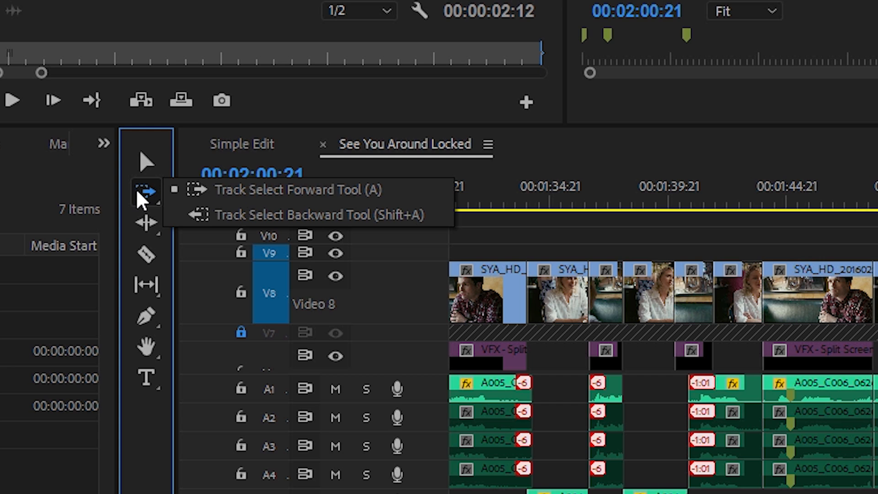
mouse_move(179, 215)
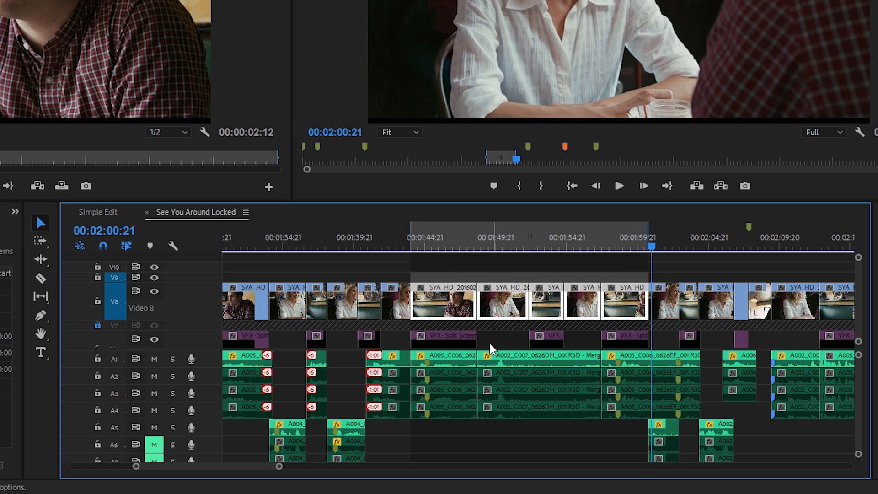
mouse_move(666, 282)
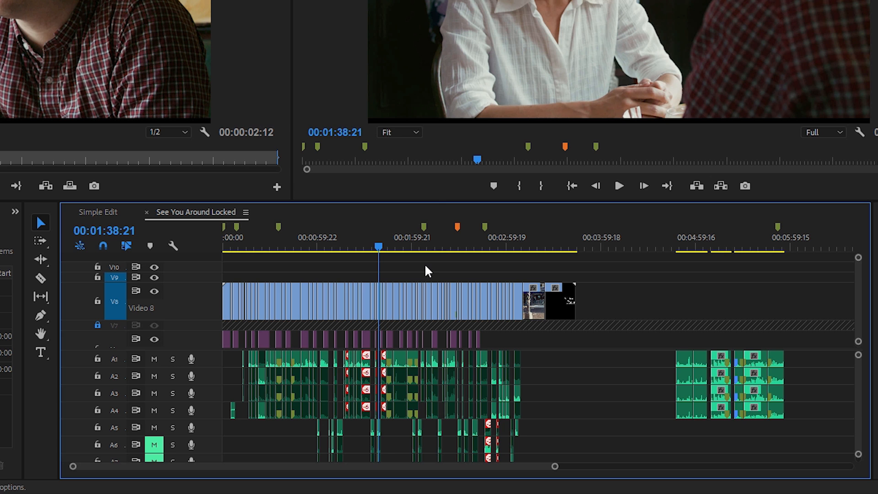
mouse_move(291, 246)
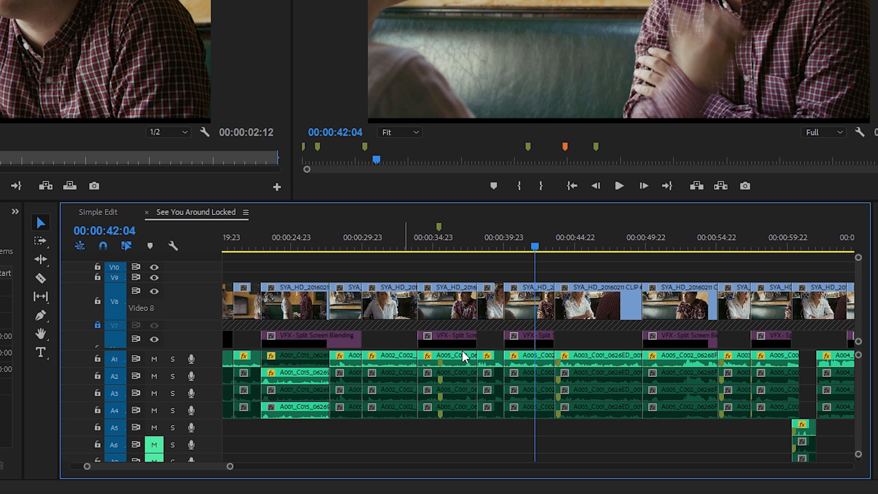
mouse_move(593, 274)
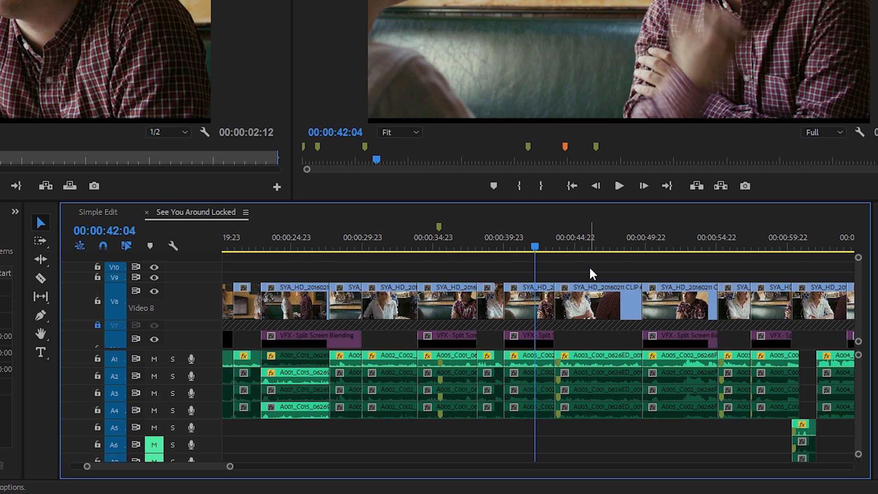
Cut the clips at the playhead with Ctrl+K, select the edit point near 00:00:47, then deselect
key("ctrl+k")
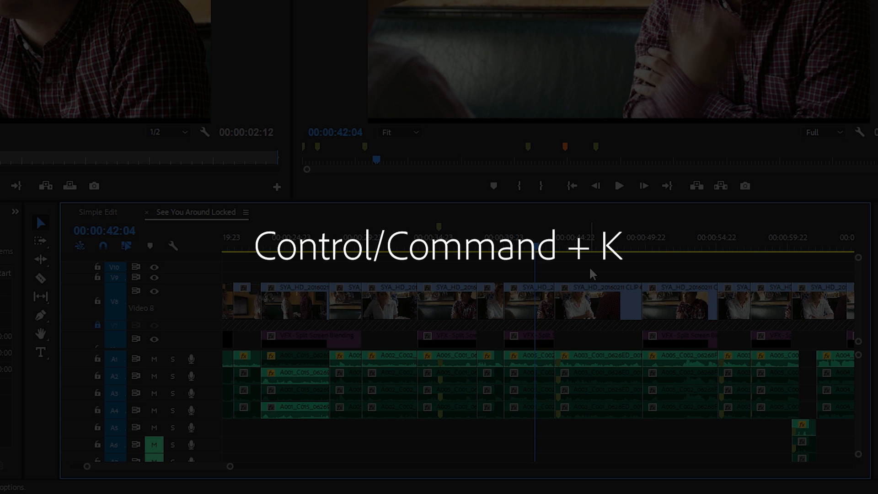
key("ctrl+k")
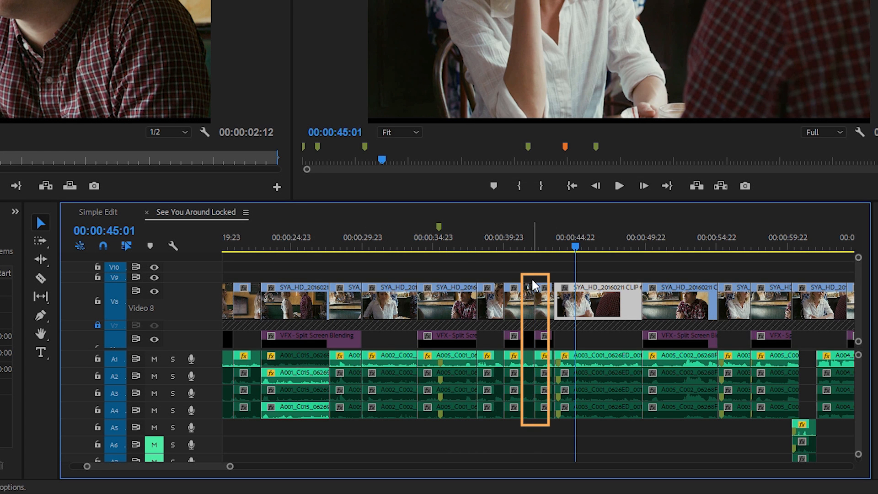
mouse_move(546, 317)
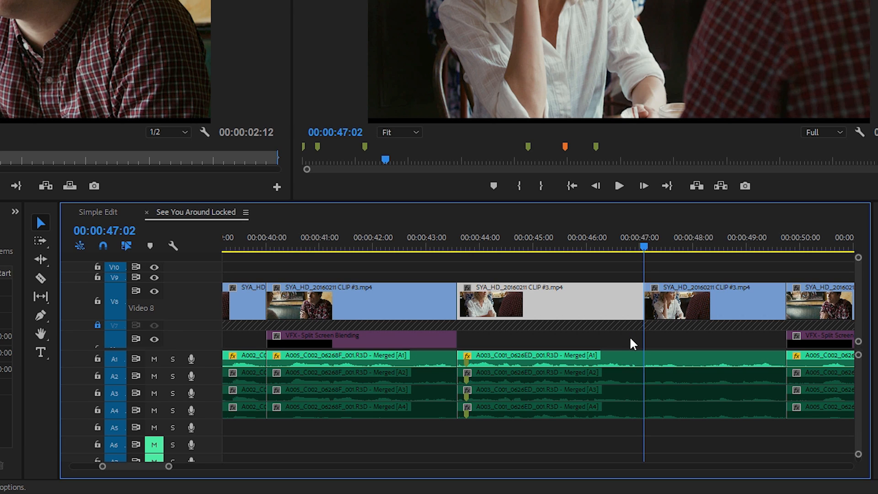
left_click(643, 302)
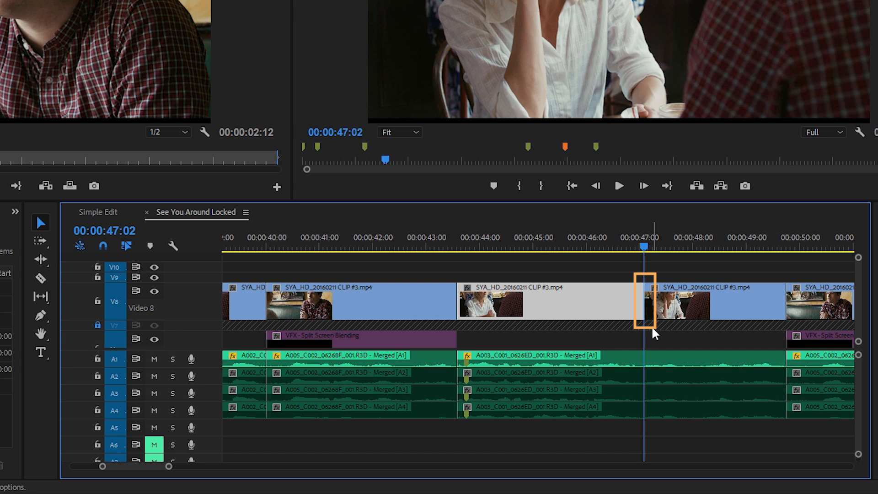
mouse_move(579, 247)
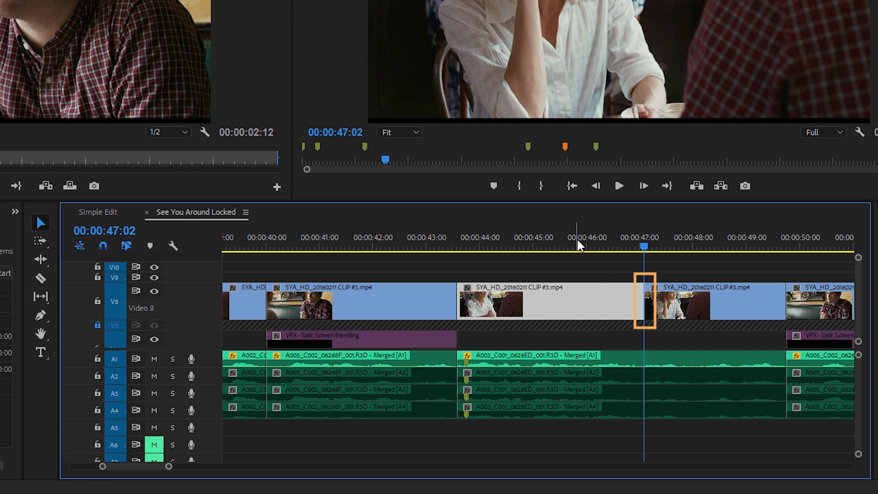
left_click(574, 246)
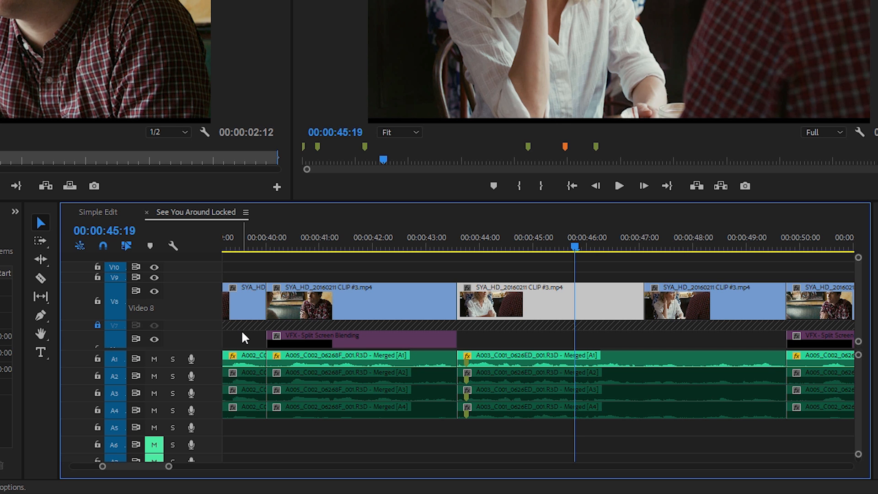
left_click(98, 212)
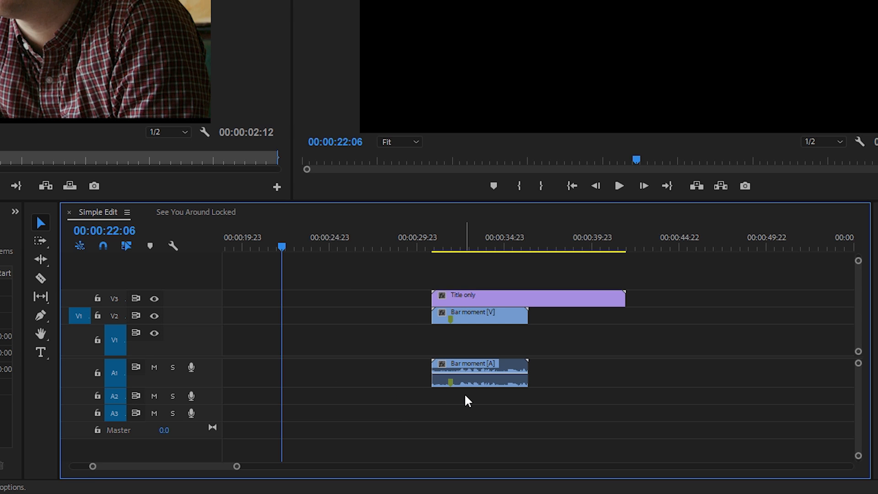
mouse_move(473, 401)
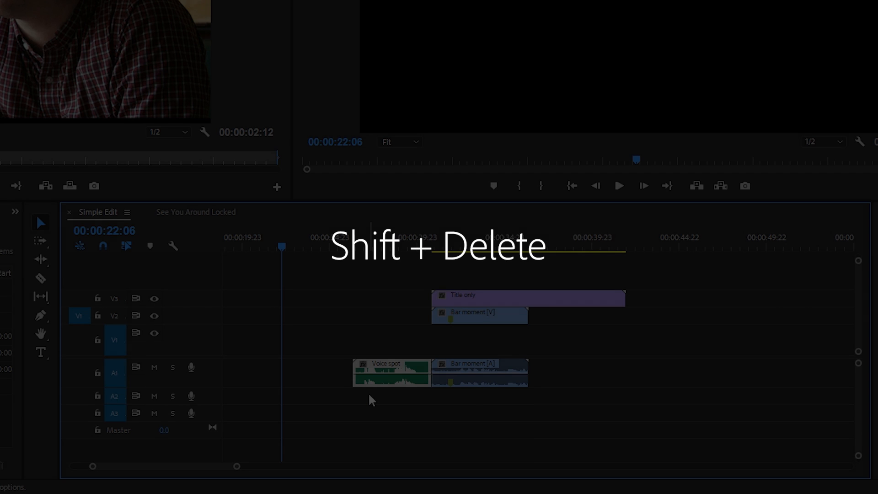
Ripple delete the Voice spot clip with Shift+Delete and clear the selection
key("shift+delete")
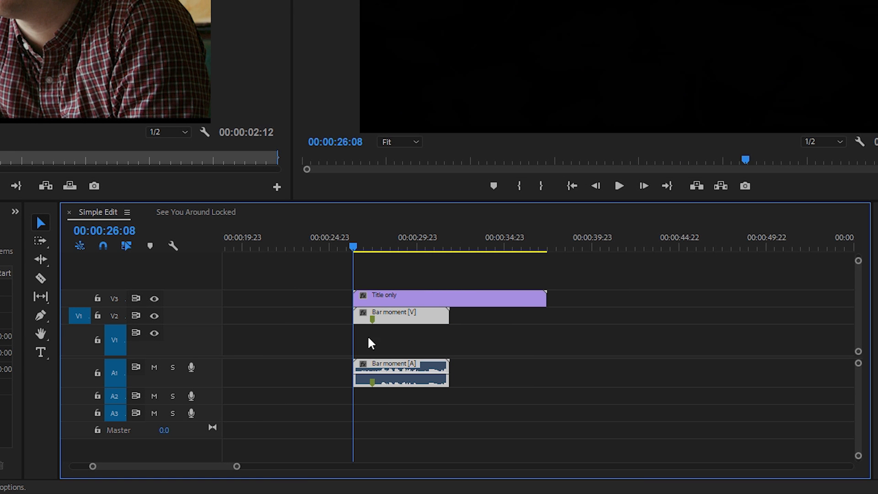
mouse_move(248, 395)
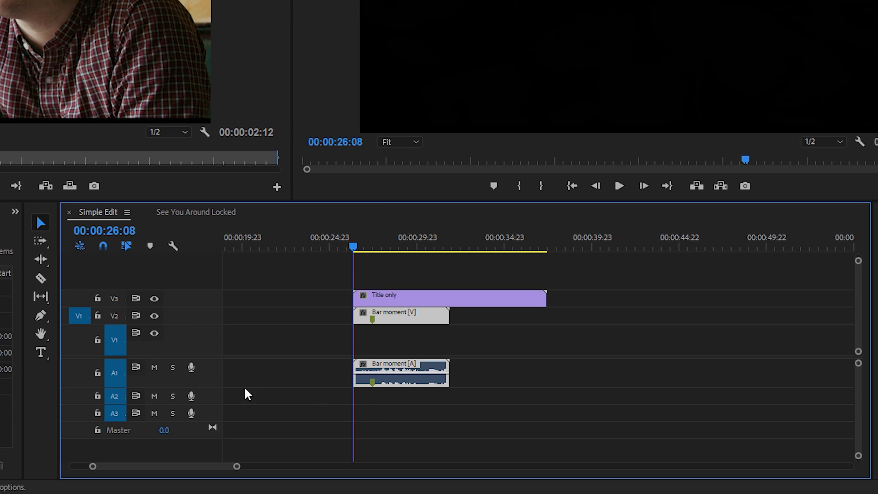
mouse_move(140, 417)
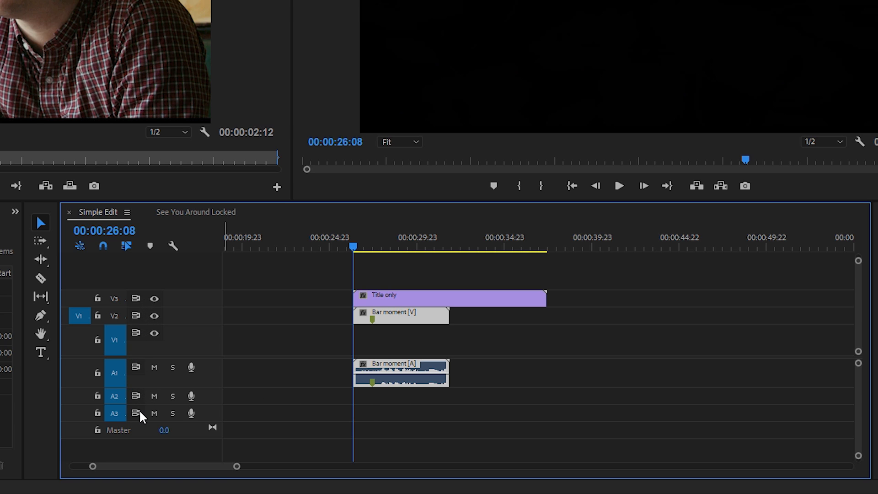
mouse_move(345, 407)
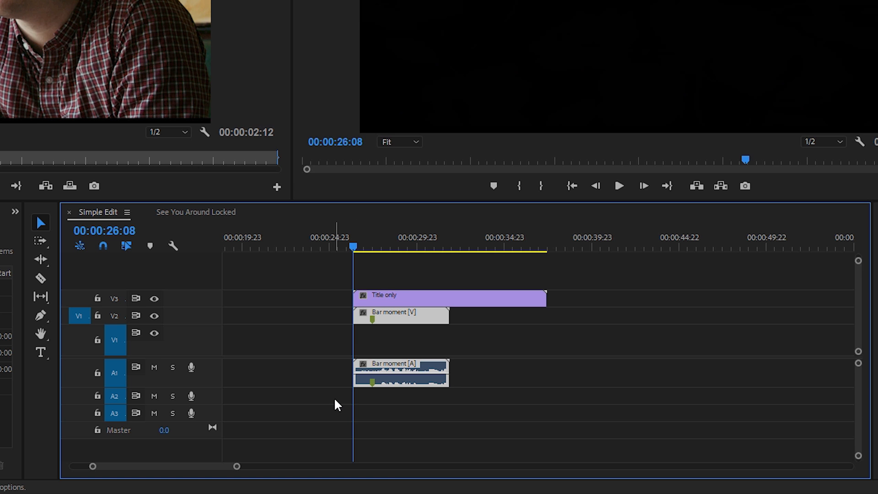
left_click(195, 212)
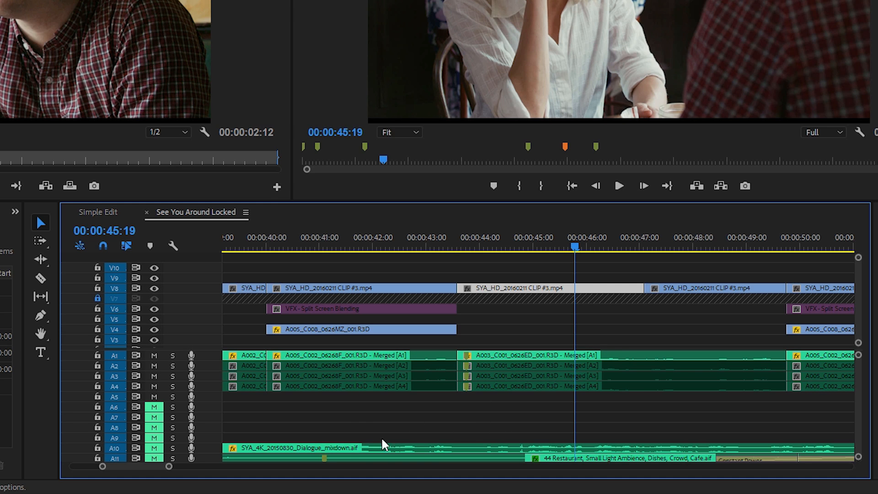
mouse_move(676, 450)
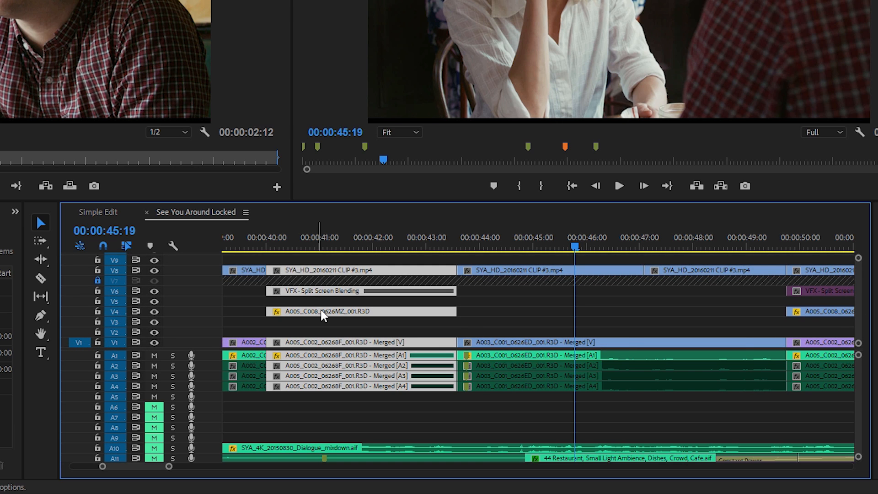
mouse_move(429, 312)
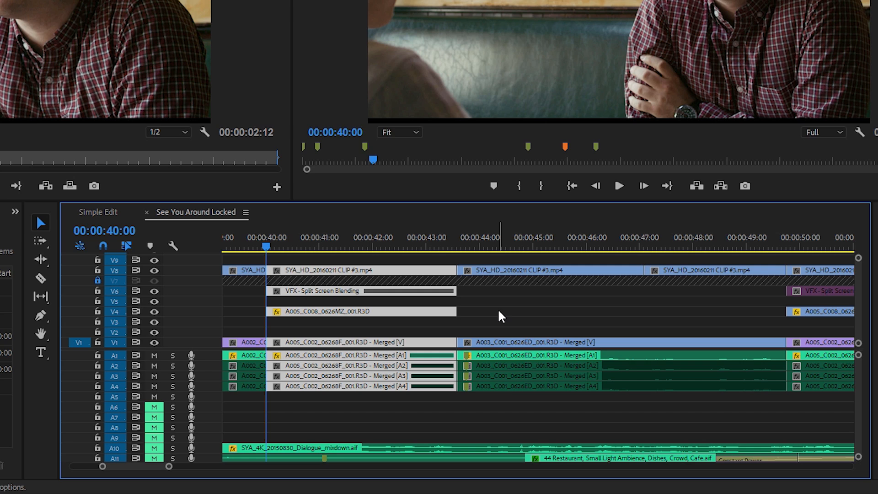
mouse_move(398, 387)
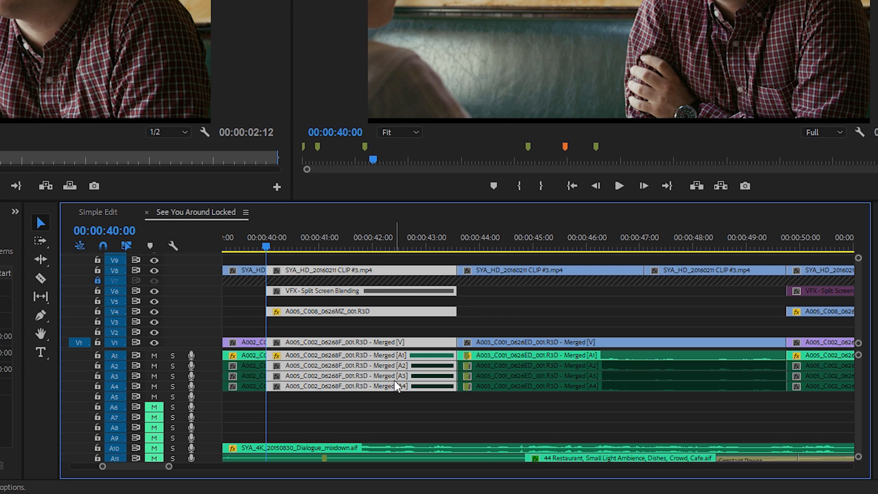
mouse_move(133, 398)
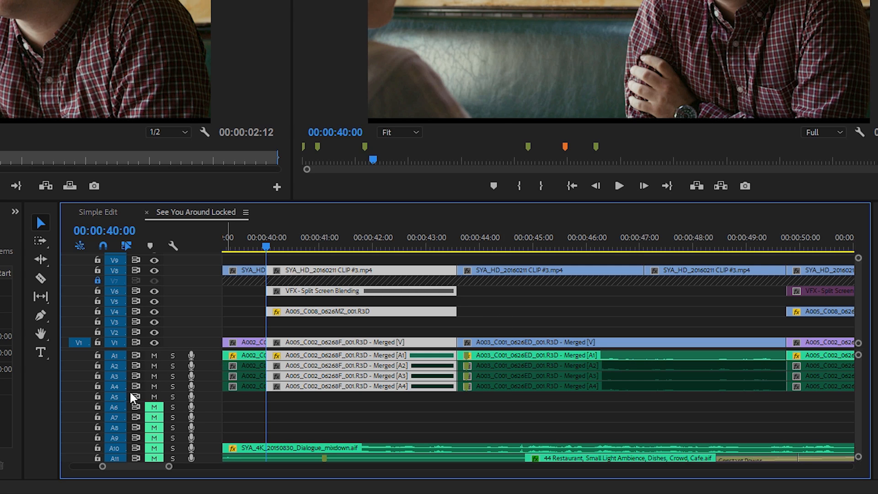
mouse_move(506, 401)
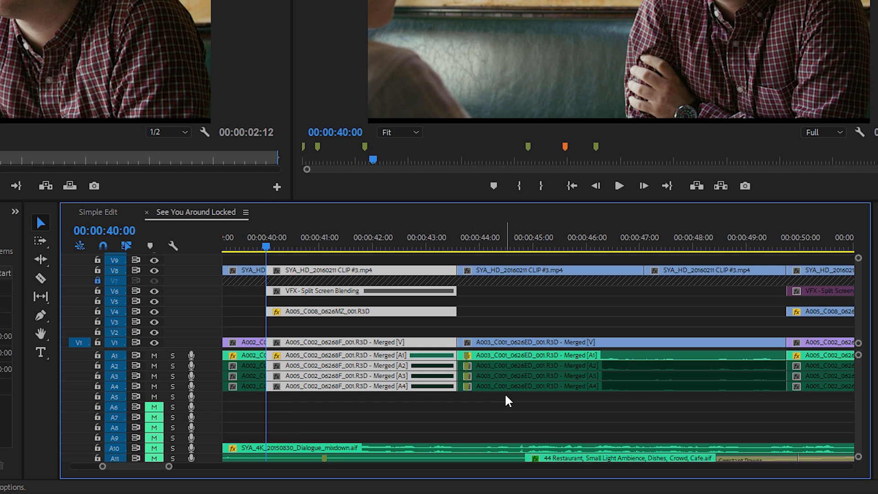
mouse_move(515, 417)
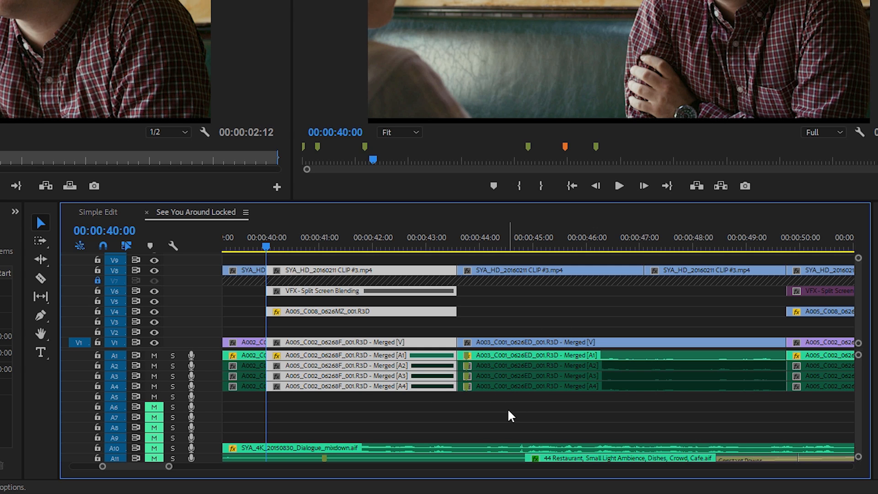
mouse_move(136, 342)
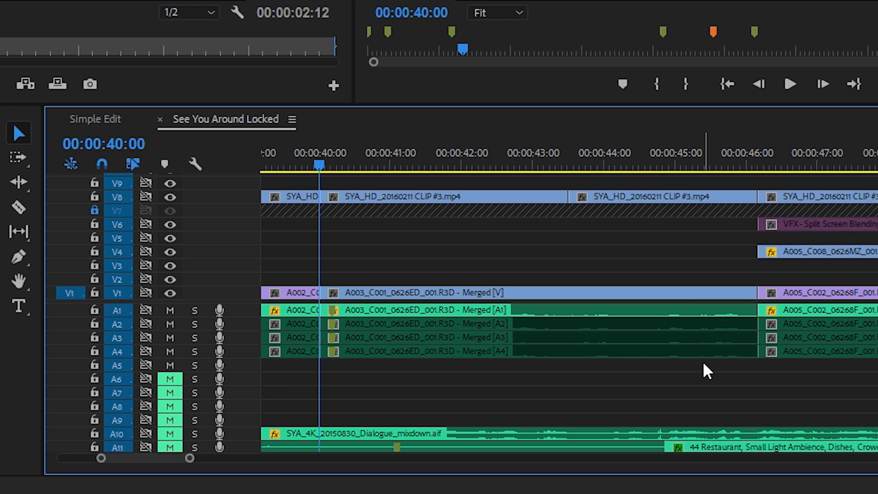
mouse_move(672, 265)
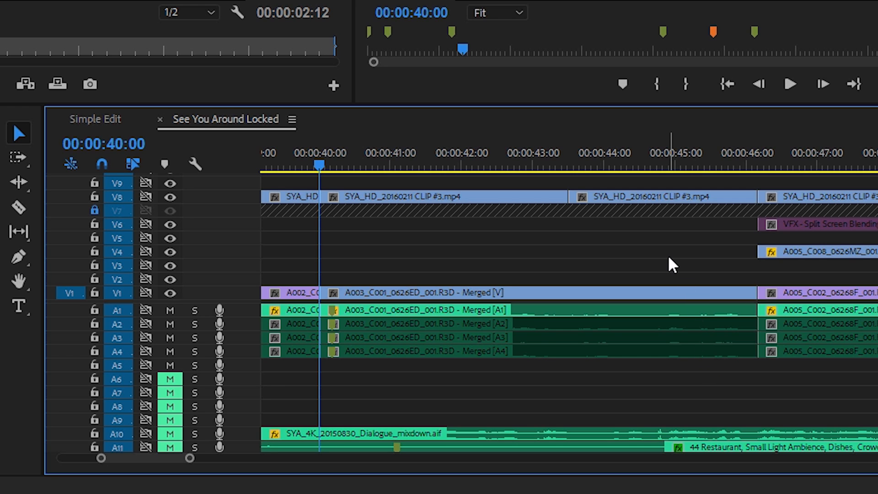
mouse_move(249, 302)
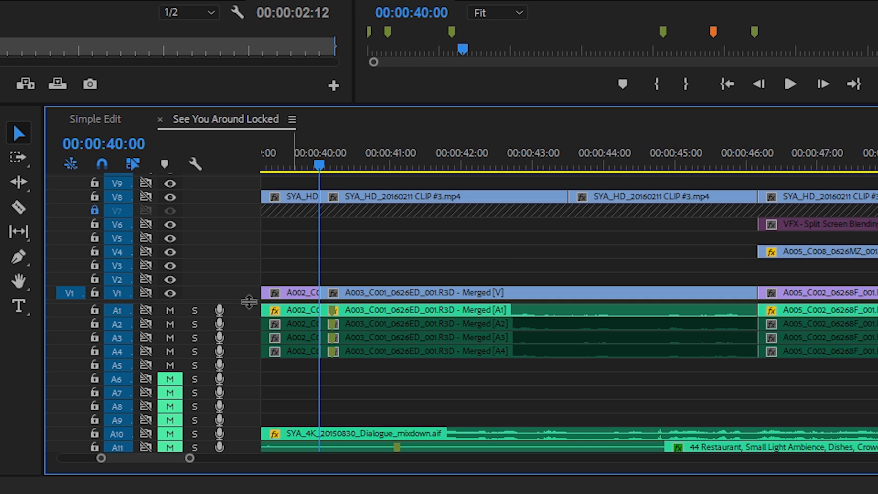
Scroll up to the upper video tracks and move the playhead to about 00:00:42
scroll("up", 3)
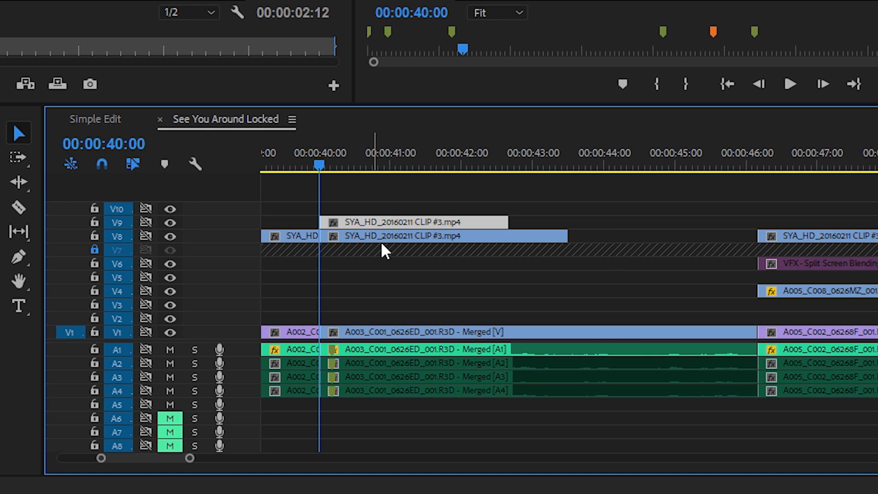
mouse_move(102, 164)
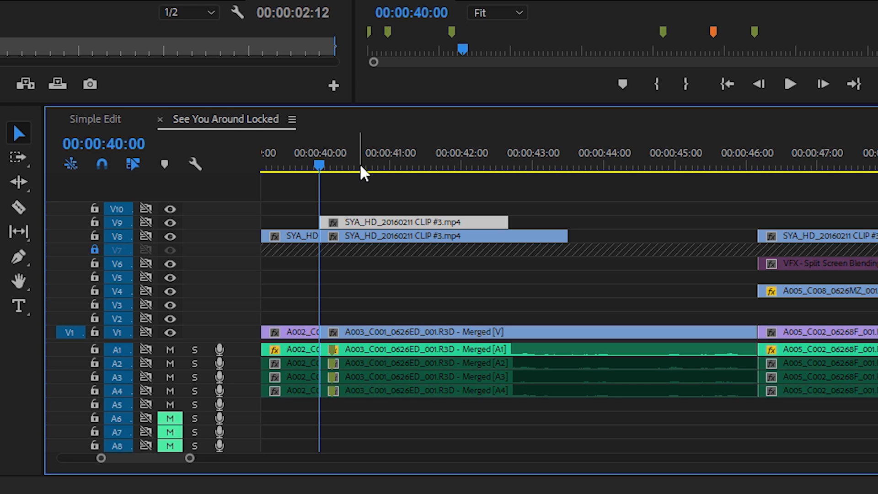
mouse_move(486, 171)
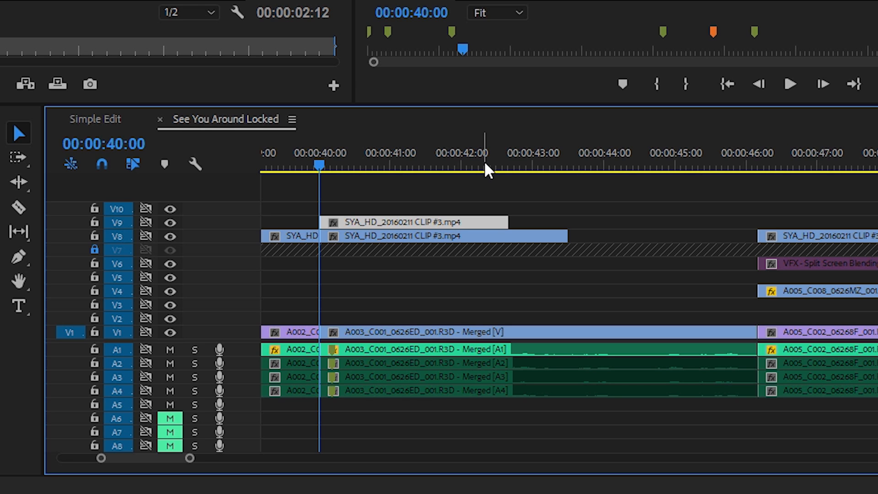
left_click(459, 166)
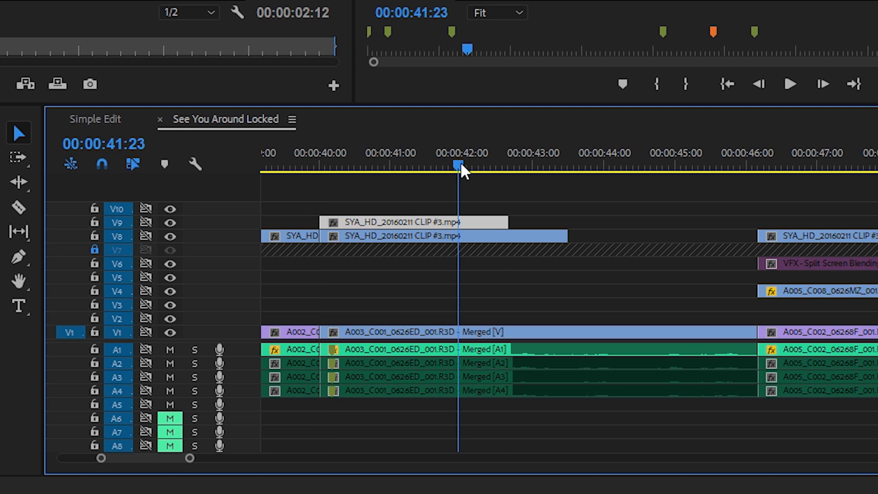
left_click(509, 165)
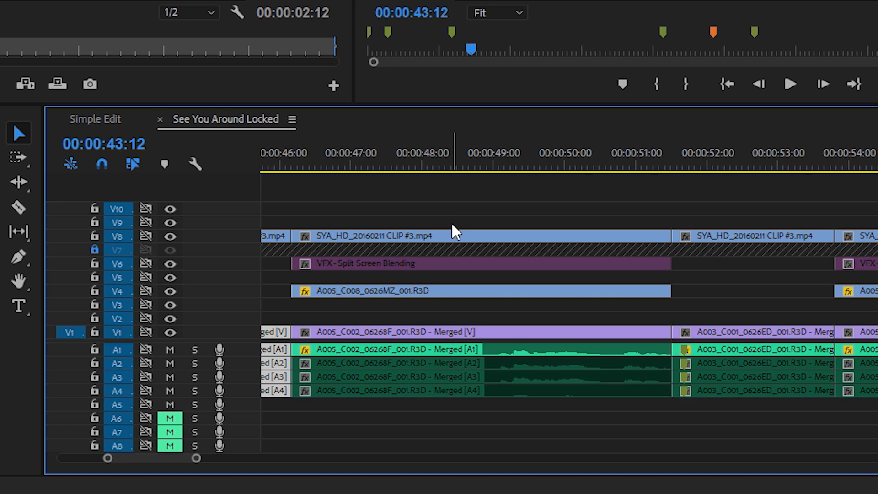
mouse_move(187, 283)
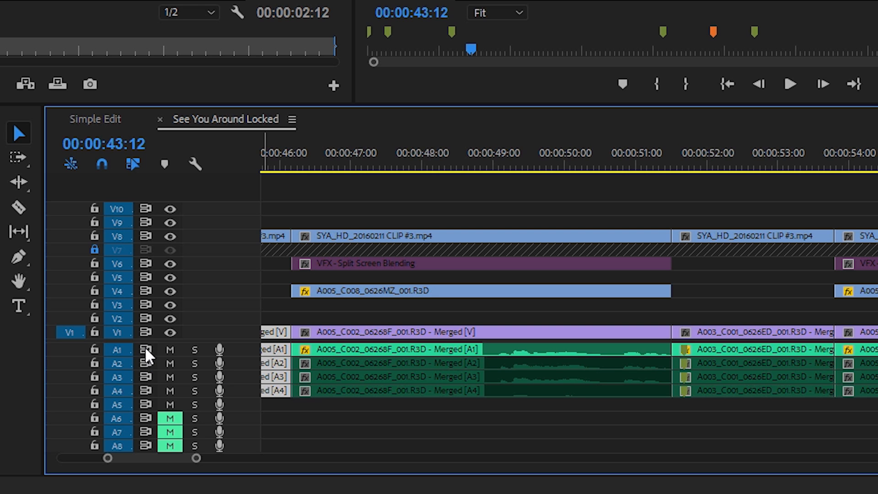
mouse_move(123, 340)
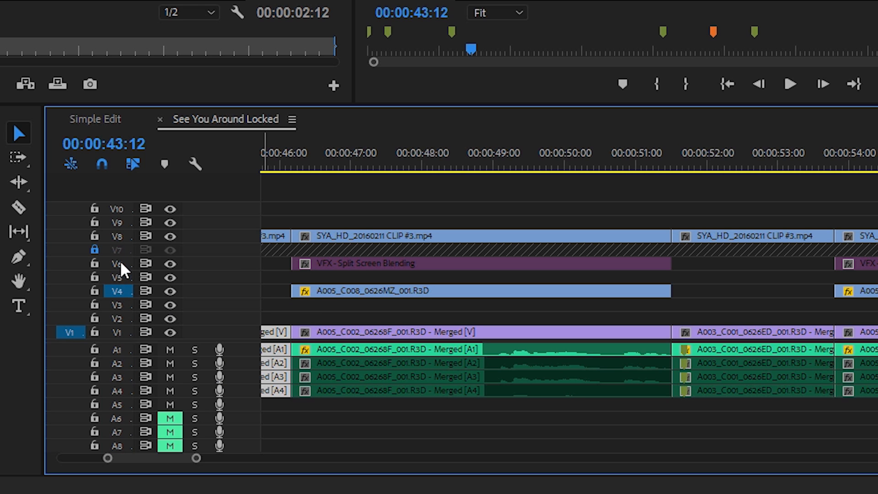
Target tracks V6 and V5 and mark the region start near 00:00:47
left_click(117, 263)
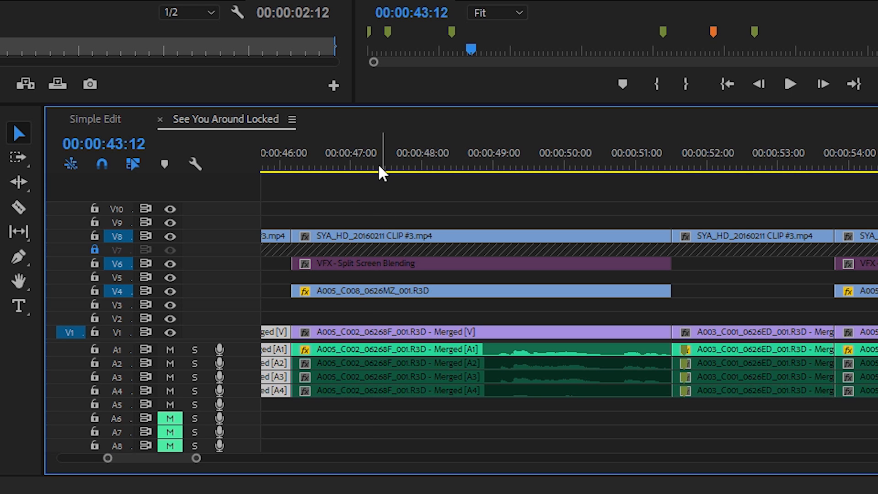
left_click(371, 164)
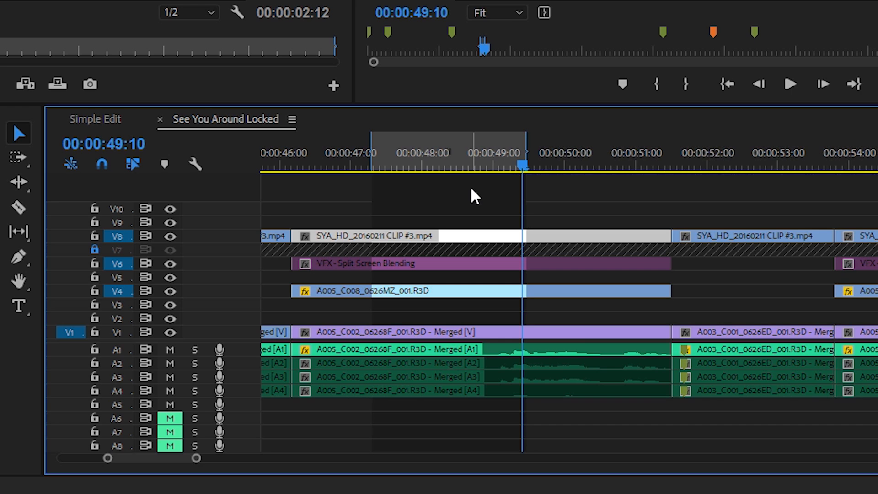
mouse_move(232, 275)
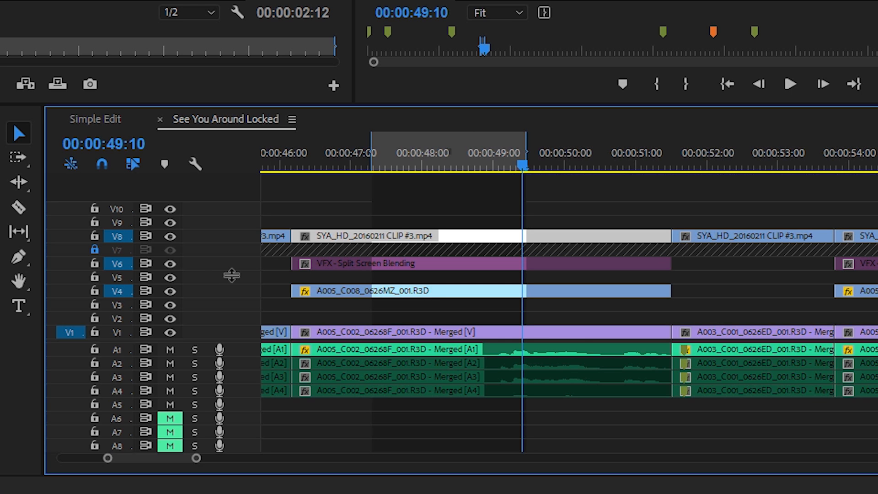
left_click(116, 277)
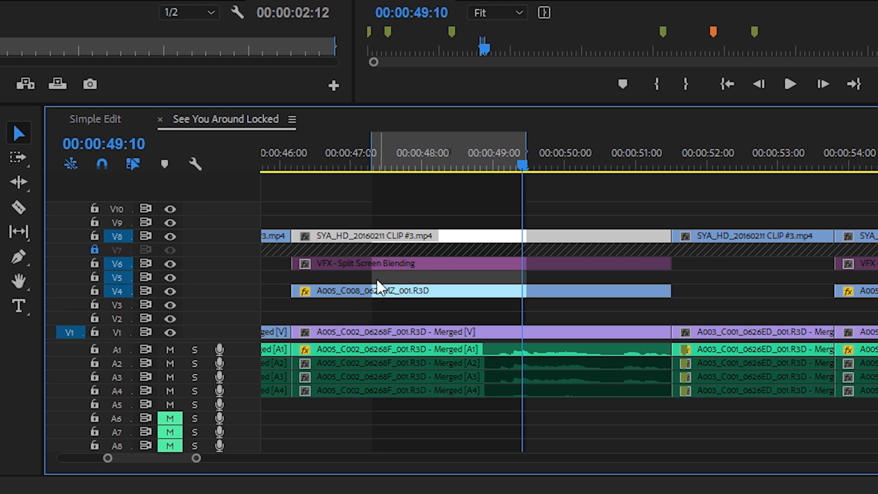
mouse_move(499, 317)
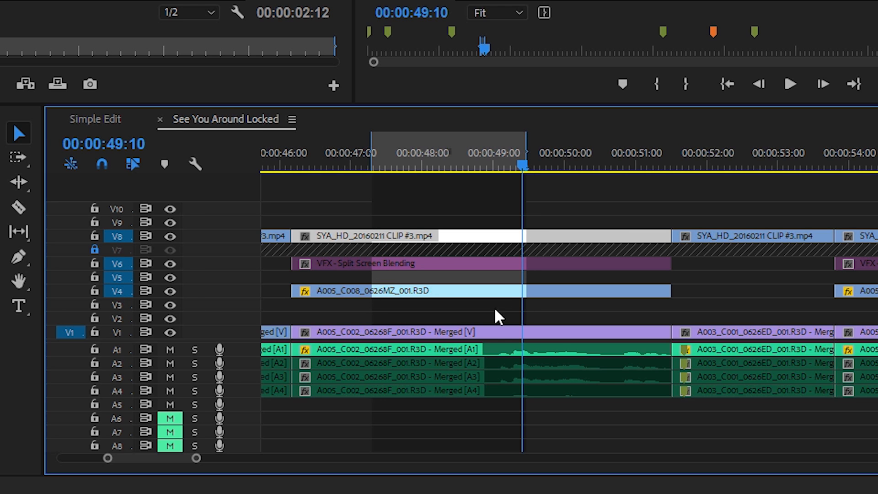
mouse_move(365, 313)
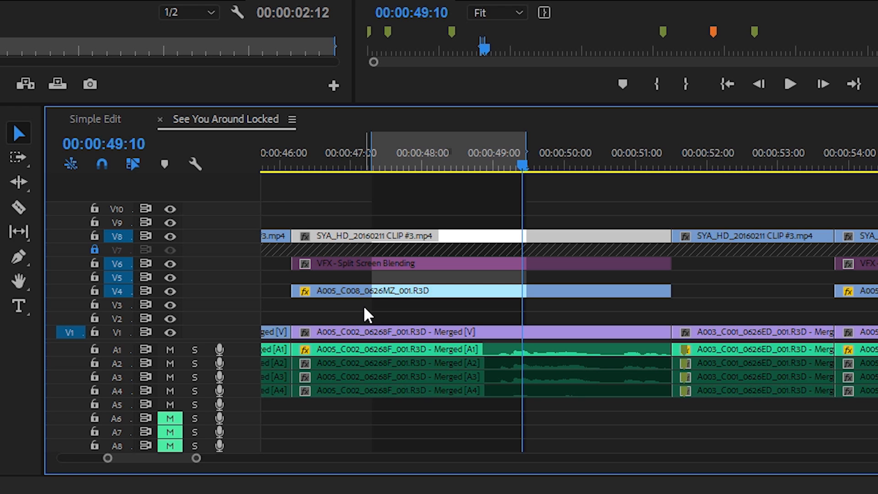
mouse_move(428, 318)
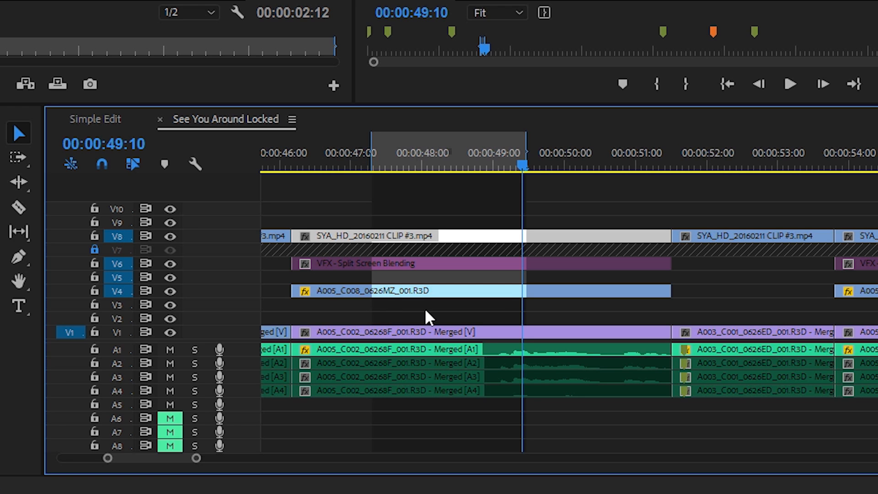
mouse_move(483, 316)
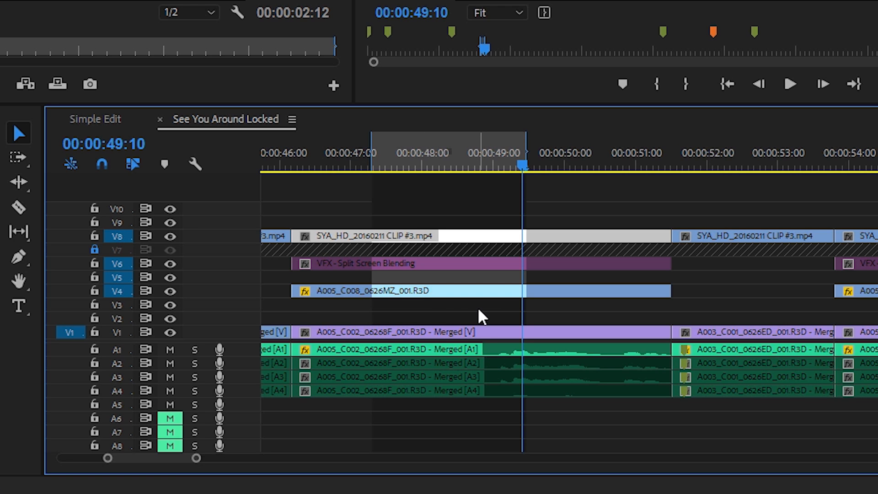
mouse_move(461, 307)
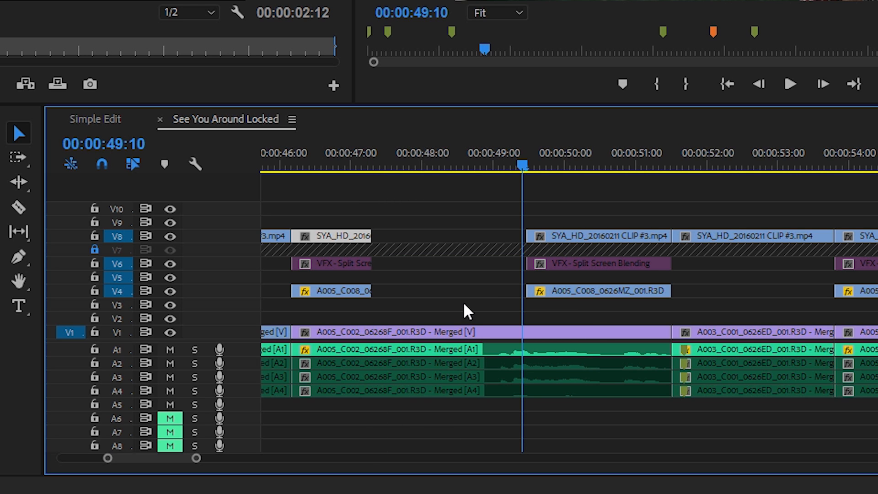
mouse_move(445, 233)
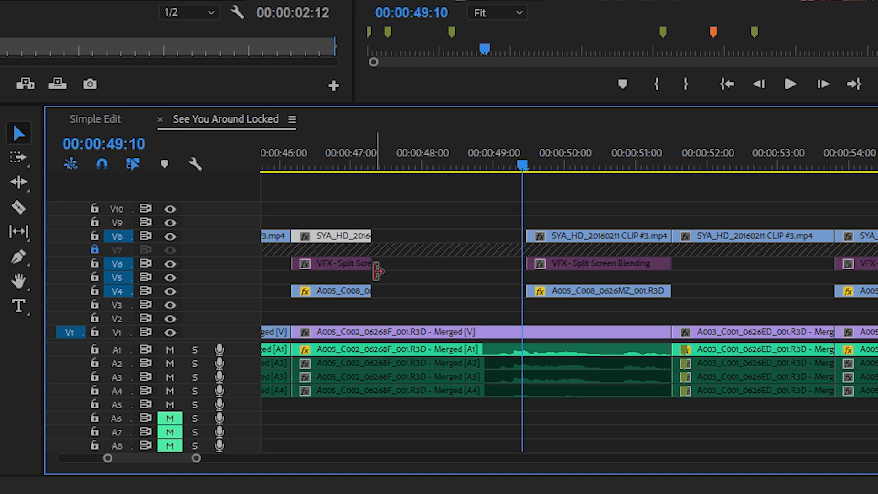
mouse_move(448, 315)
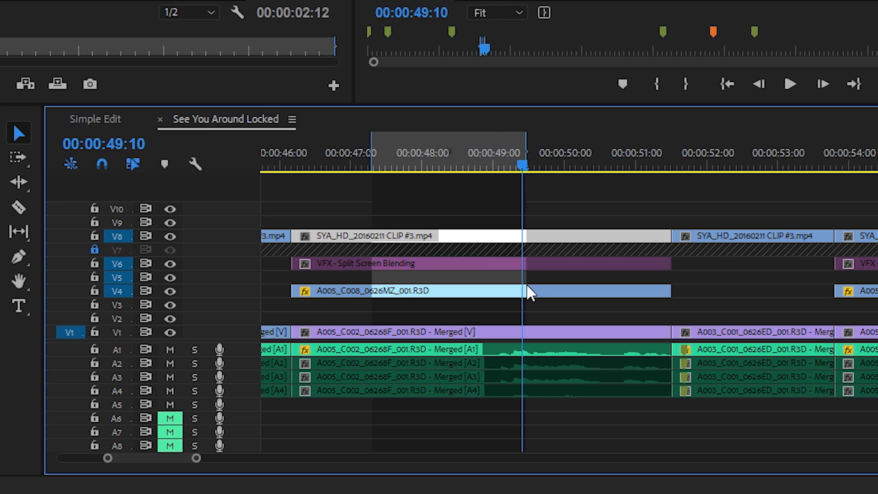
mouse_move(501, 302)
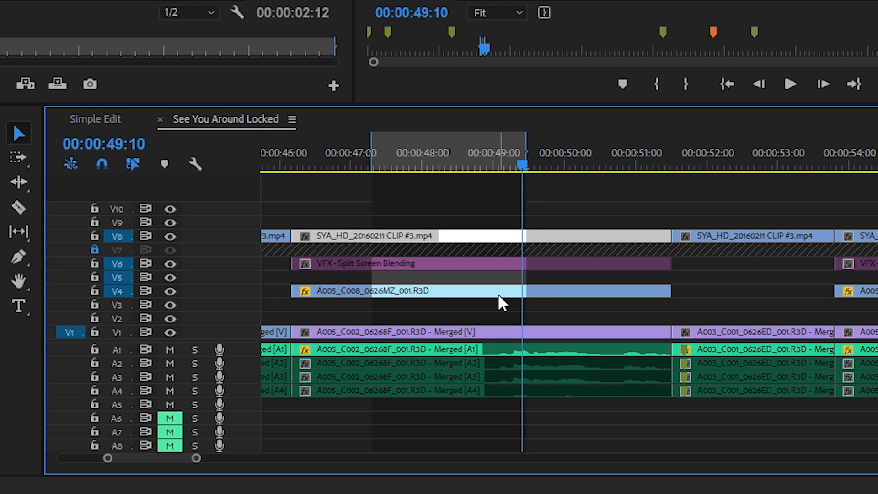
mouse_move(501, 302)
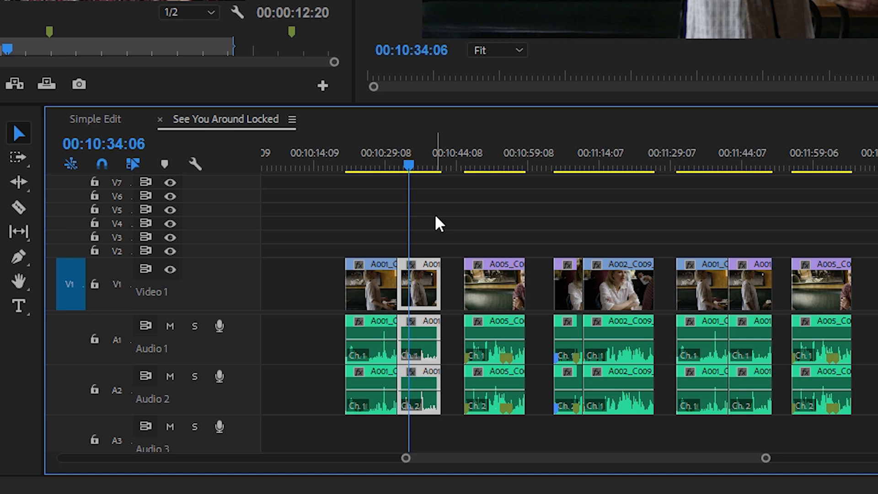
mouse_move(484, 347)
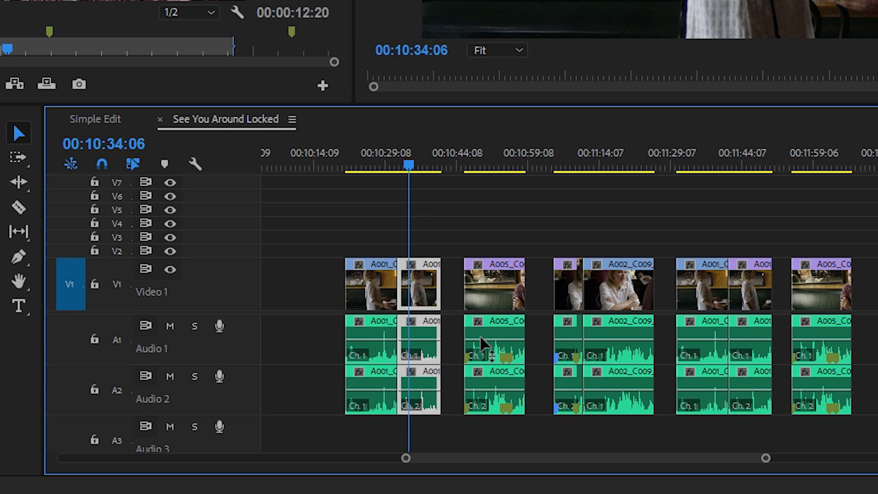
mouse_move(484, 347)
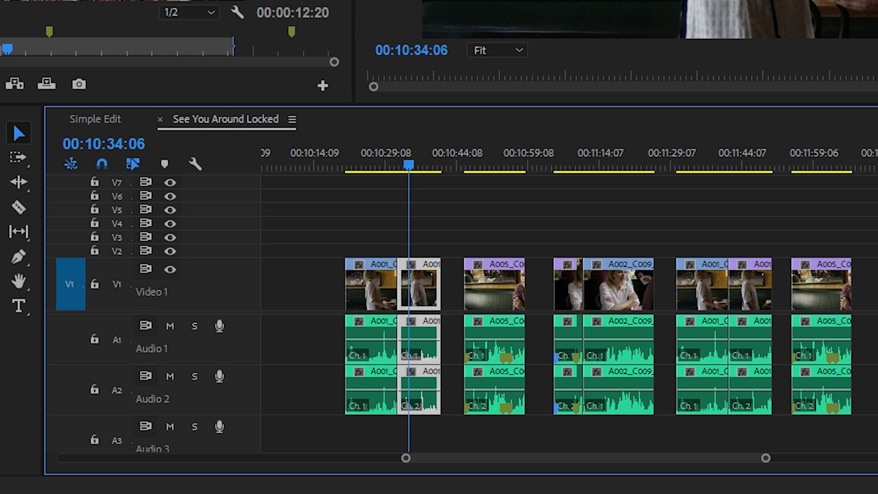
mouse_move(481, 232)
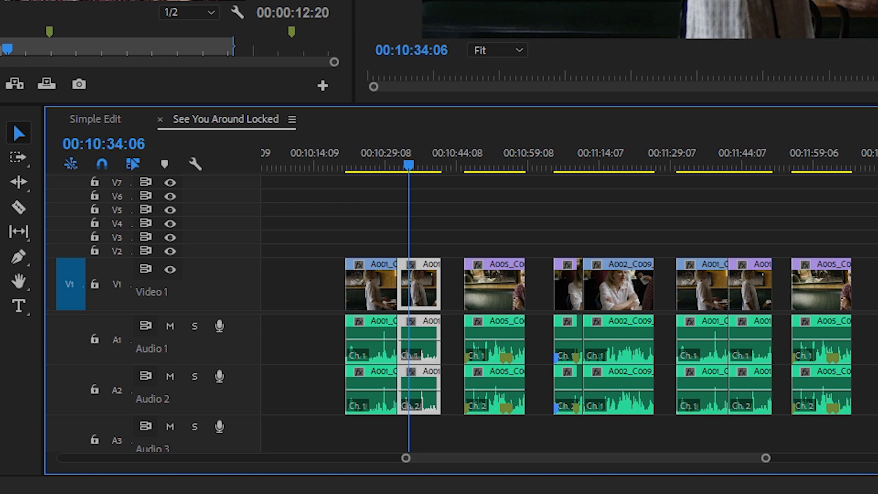
Scroll the timeline to show the gapped clips on V1 and A1–A2 around 00:10:34
scroll("down", 3)
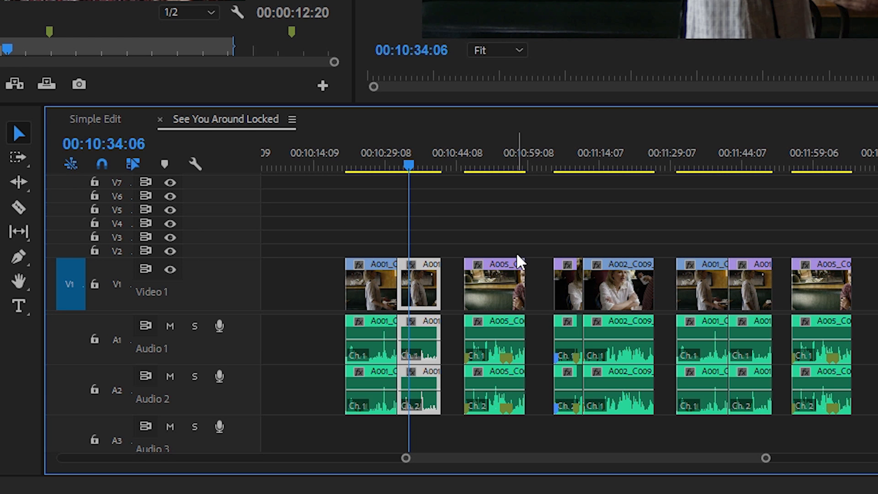
mouse_move(493, 241)
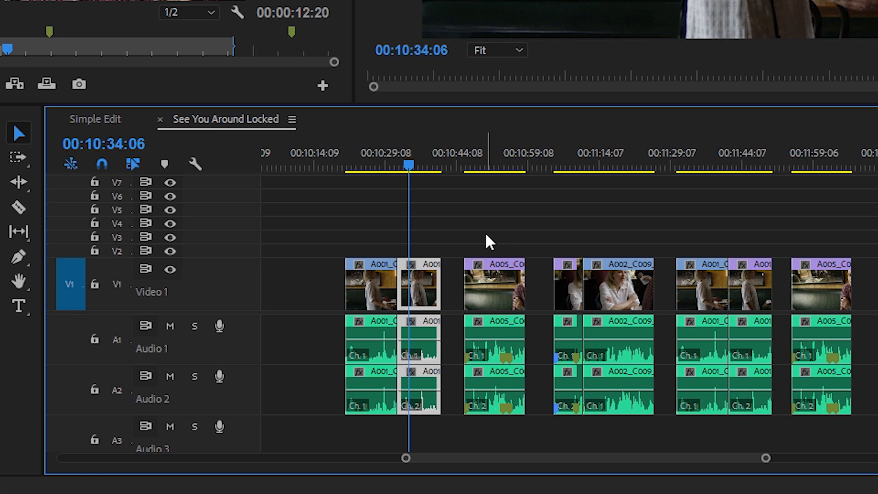
mouse_move(726, 241)
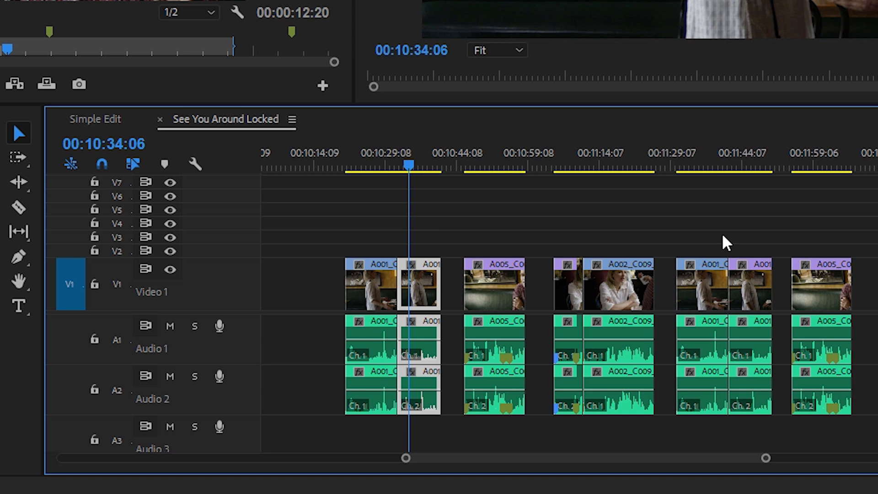
mouse_move(596, 238)
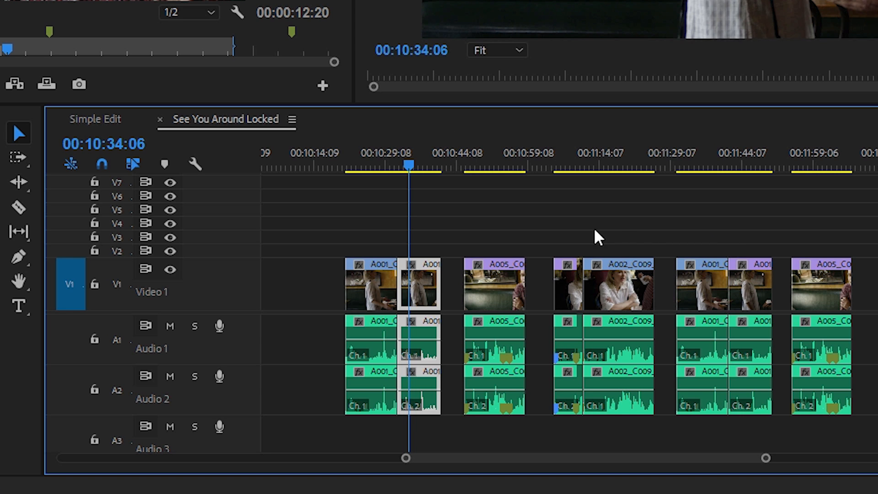
mouse_move(453, 364)
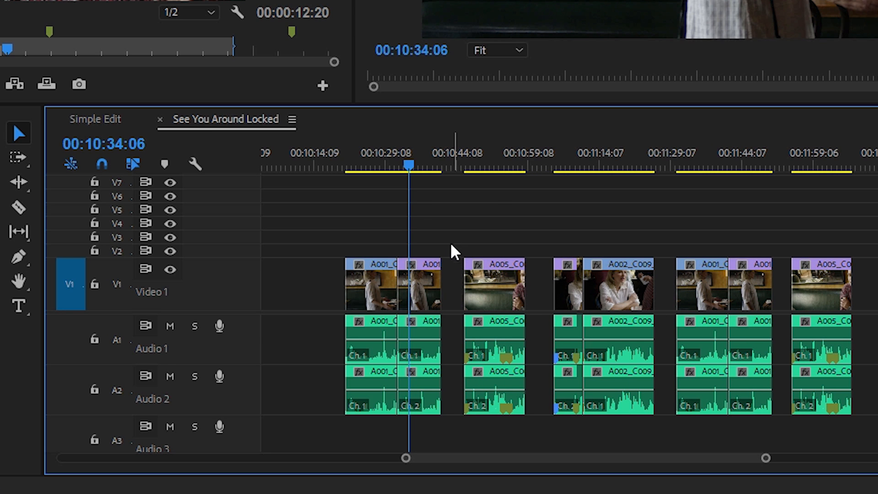
mouse_move(442, 241)
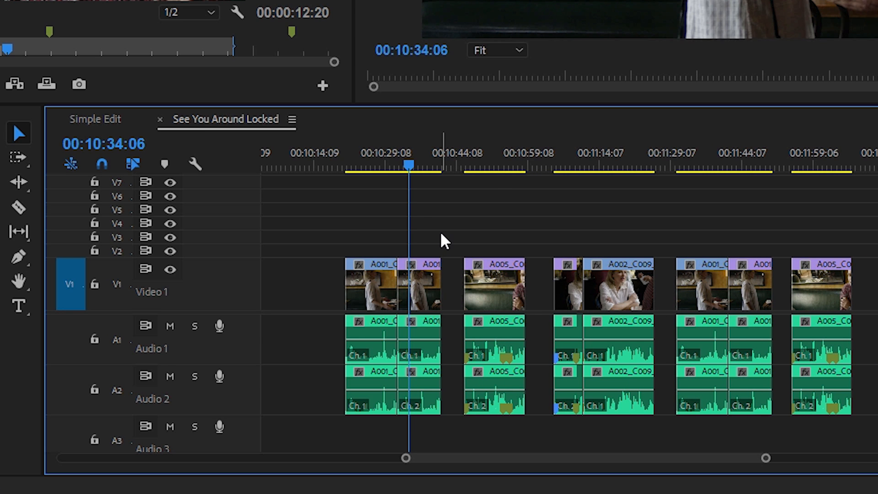
mouse_move(428, 249)
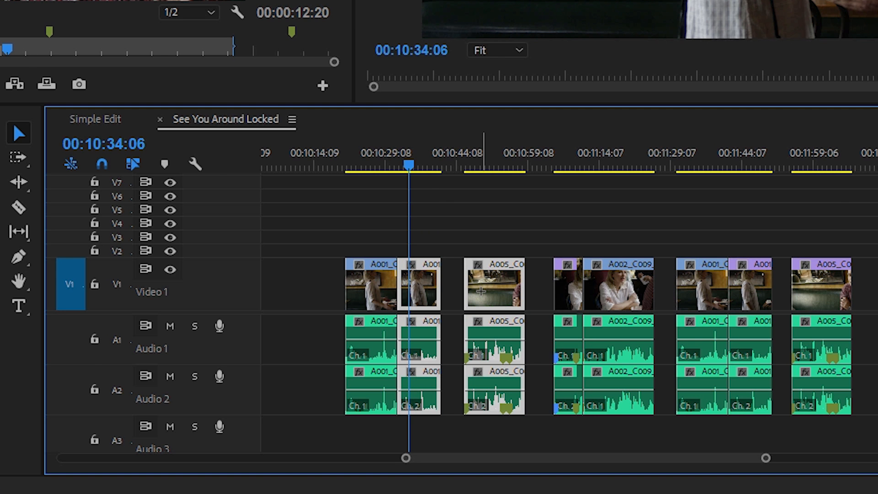
Apply Sequence > Close Gap and move the playhead to the clips' end near 00:12:16
left_click(97, 22)
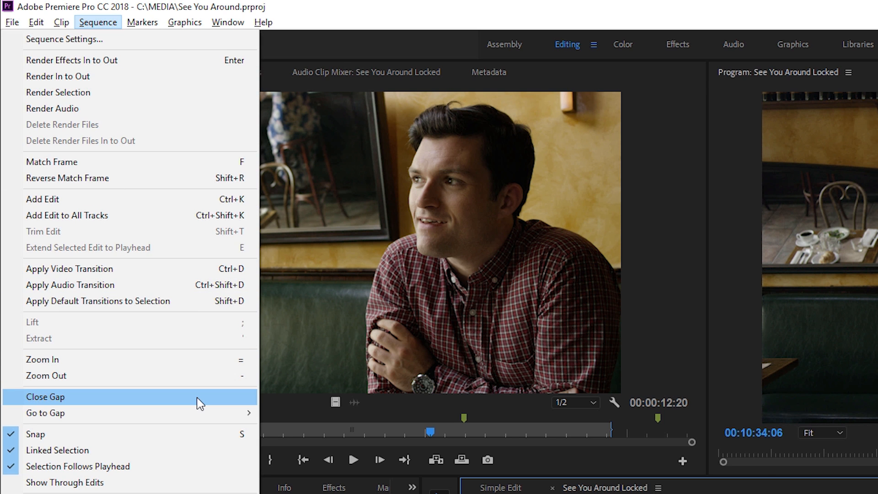
left_click(45, 397)
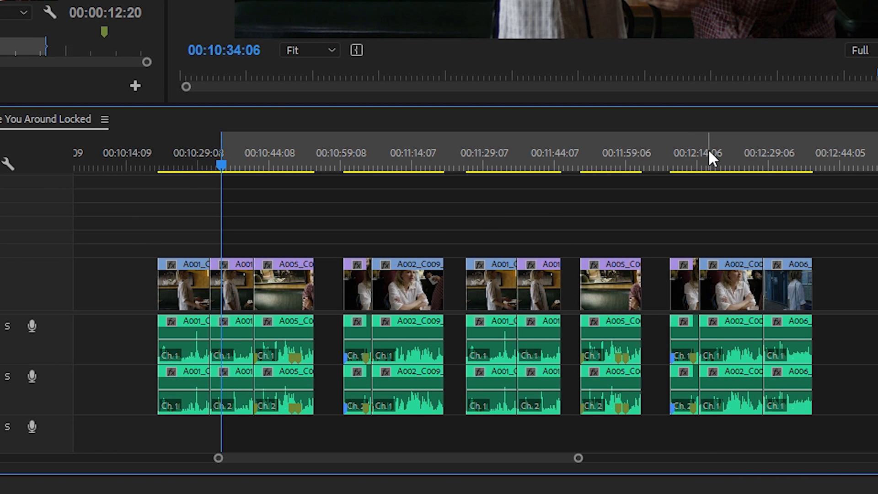
left_click(709, 162)
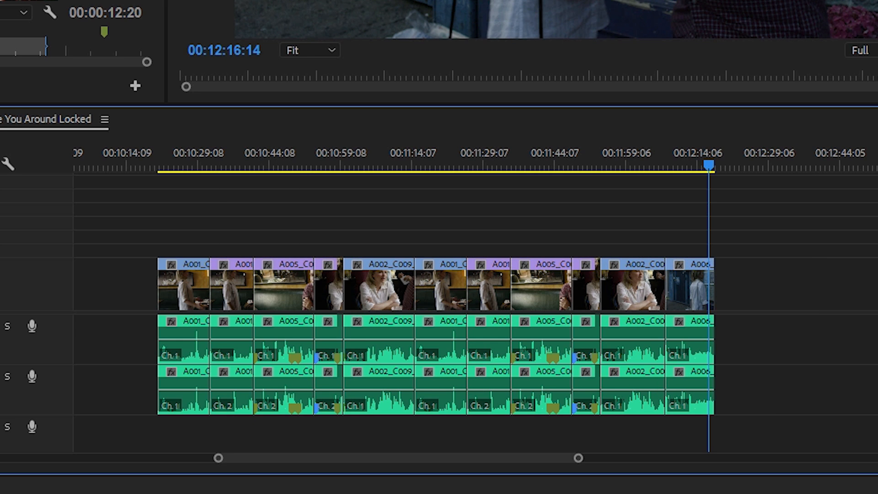
mouse_move(537, 247)
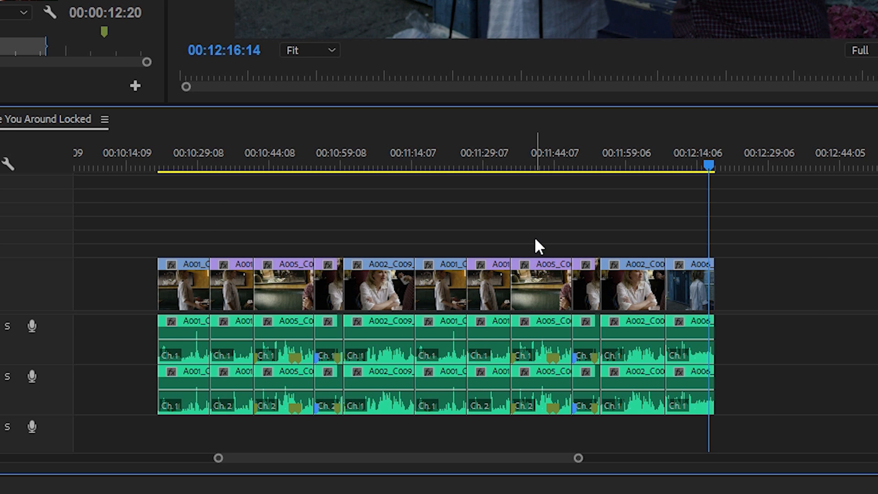